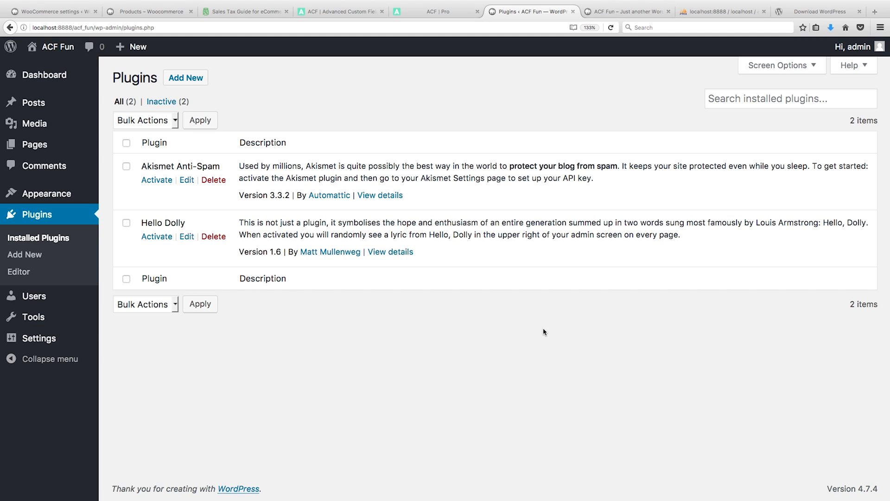
mouse_move(152, 64)
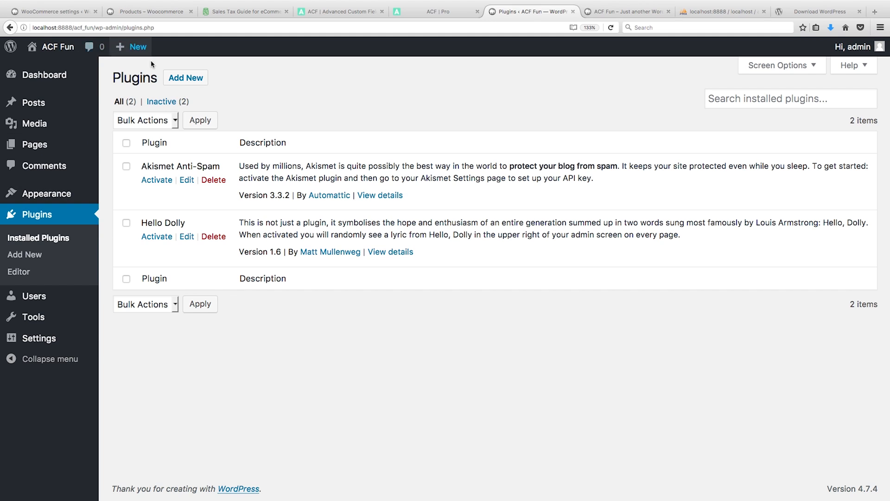
Step: Search Plugins > Add New for 'Advanced Custom Fields' and install it
left_click(185, 77)
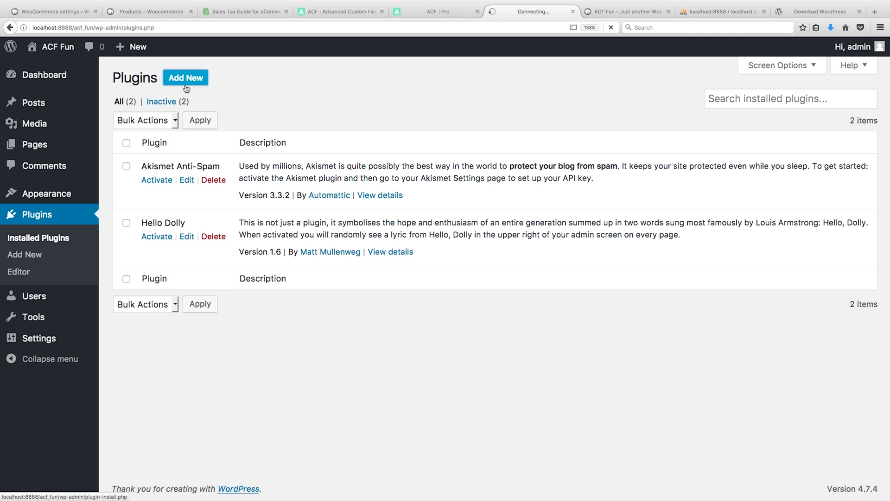
left_click(185, 78)
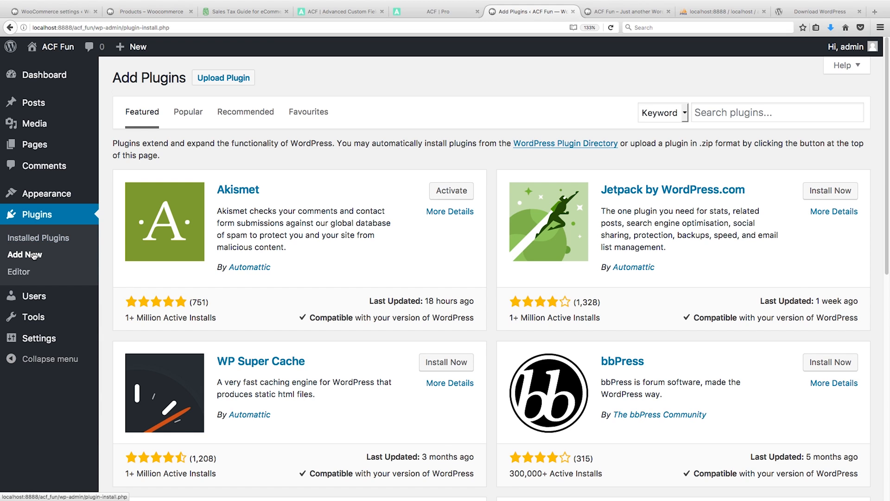
mouse_move(580, 151)
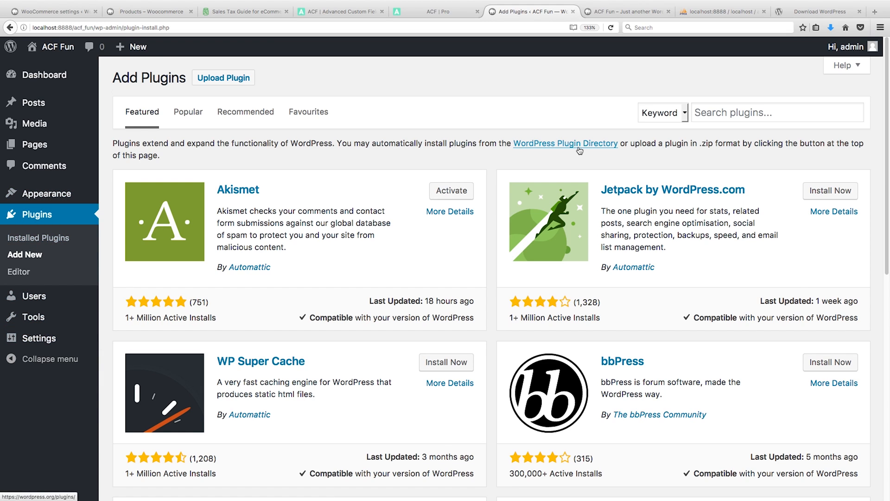
type("Advanced Custom Fields")
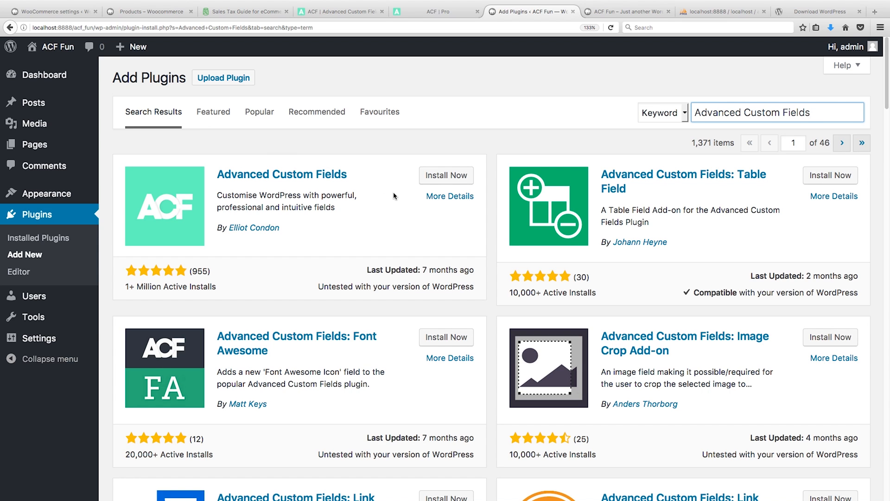
left_click(446, 175)
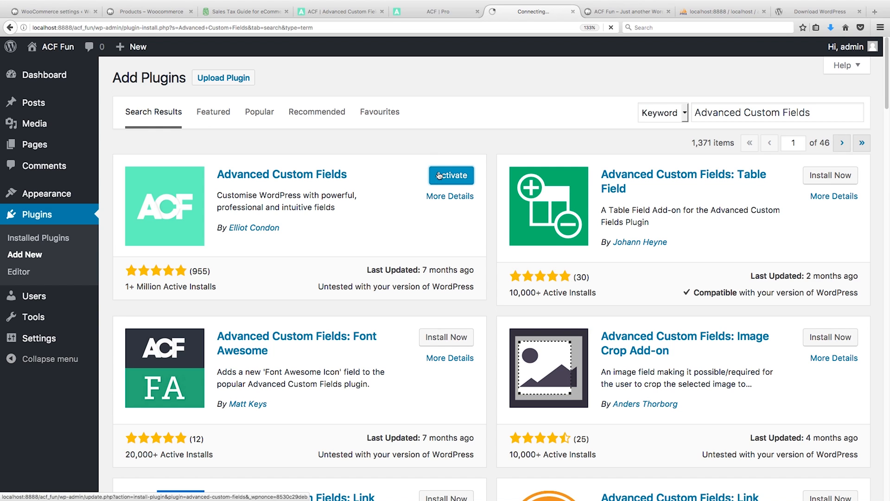
Step: Activate the ACF plugin, then move the default Sample Page from All Pages to the Bin
left_click(451, 175)
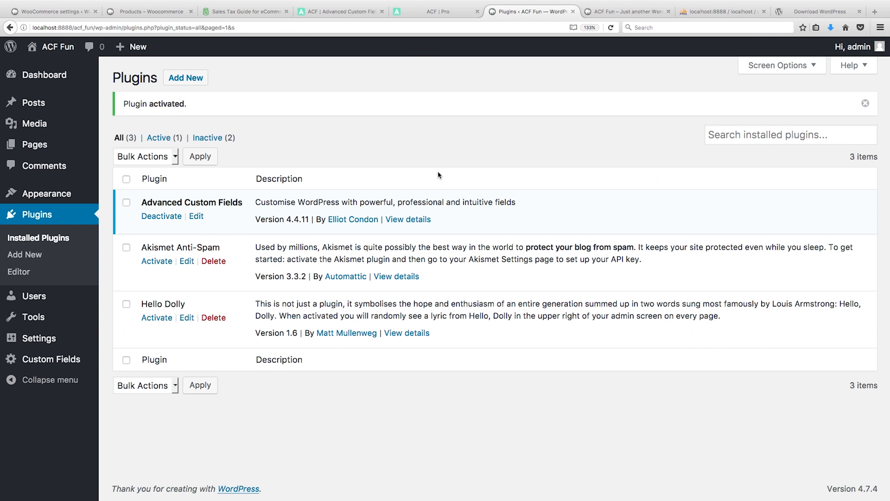
left_click(28, 144)
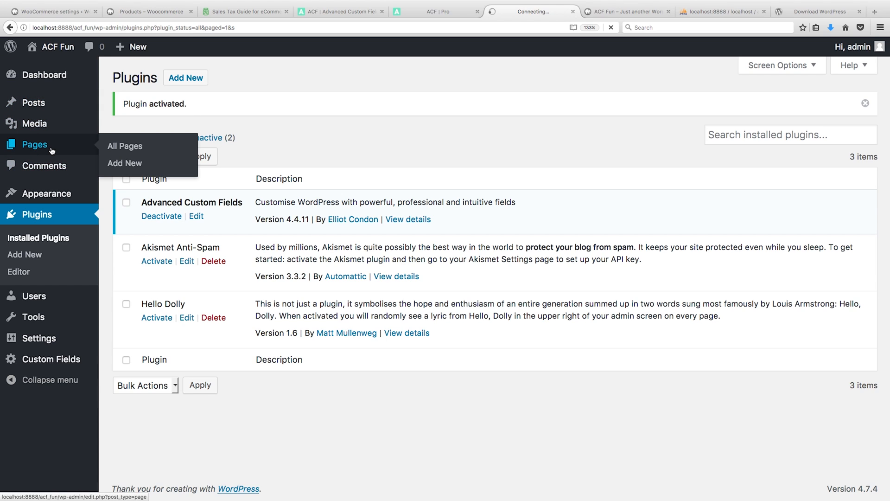
left_click(125, 146)
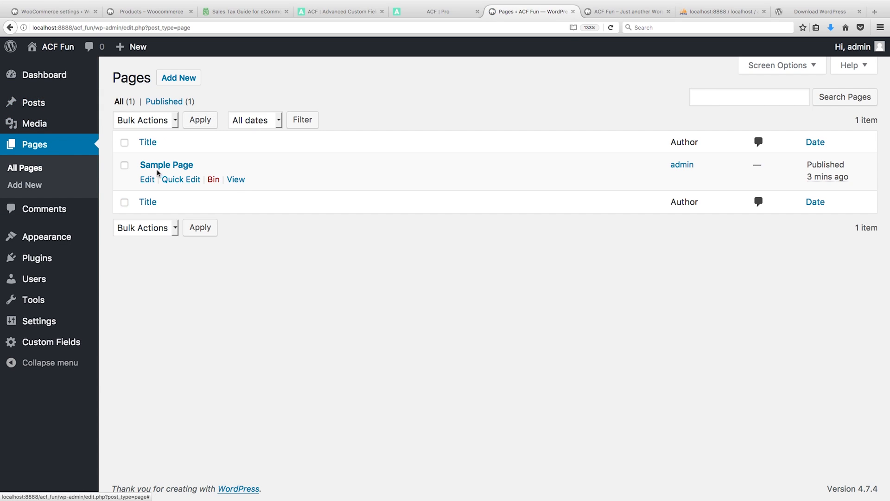
left_click(125, 142)
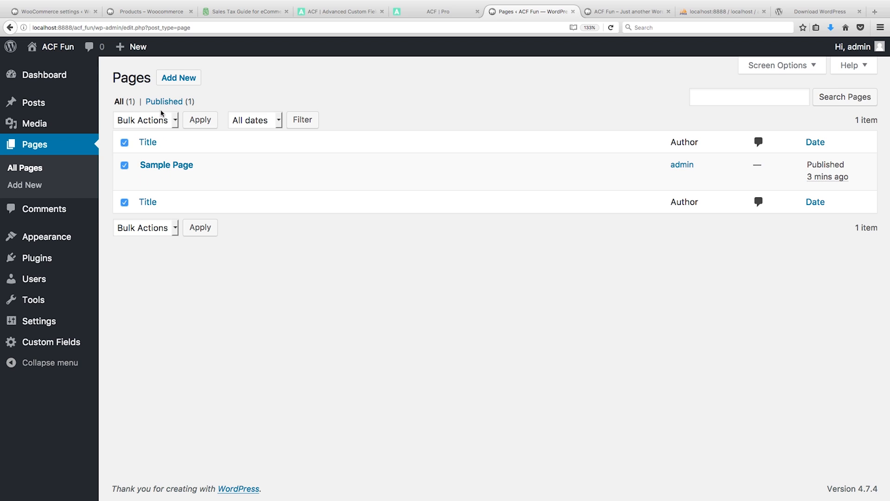
left_click(213, 180)
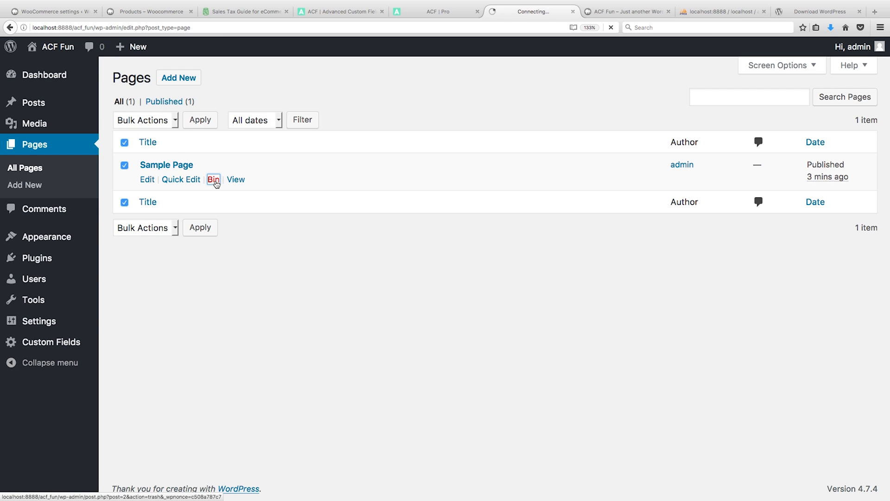
left_click(212, 180)
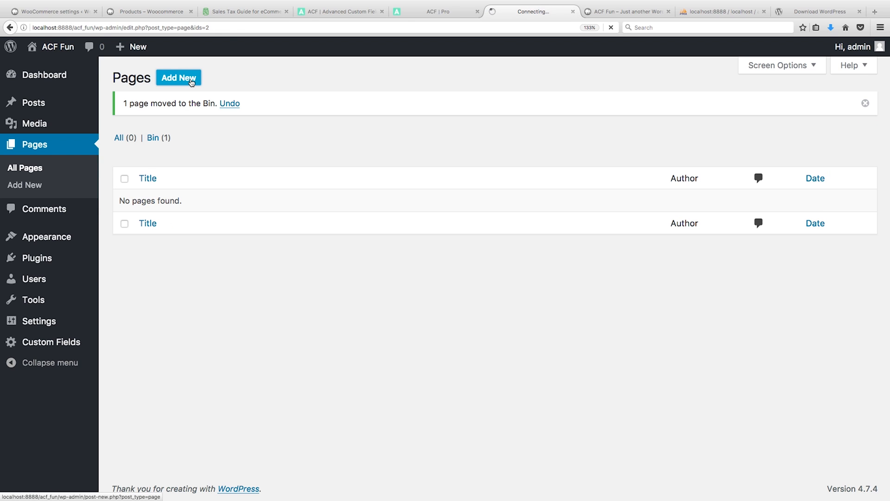
Step: Publish a new empty page titled 'ACF - Text Field'
left_click(178, 77)
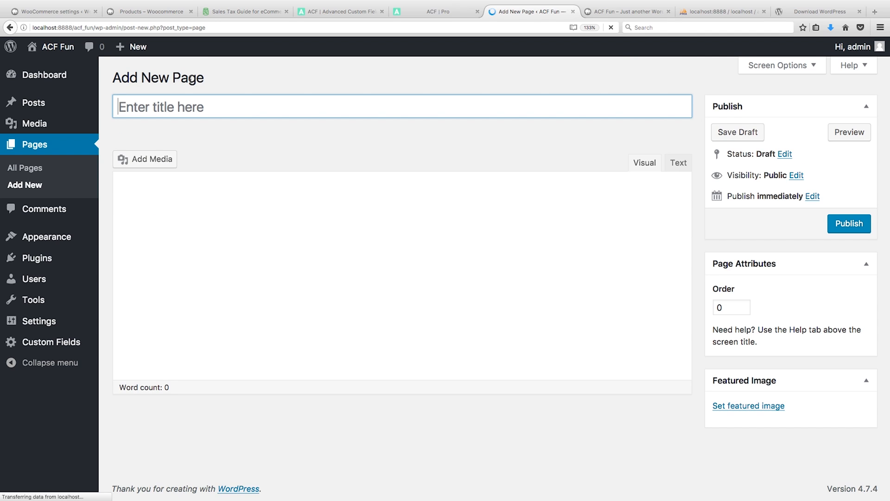
type("ACF -")
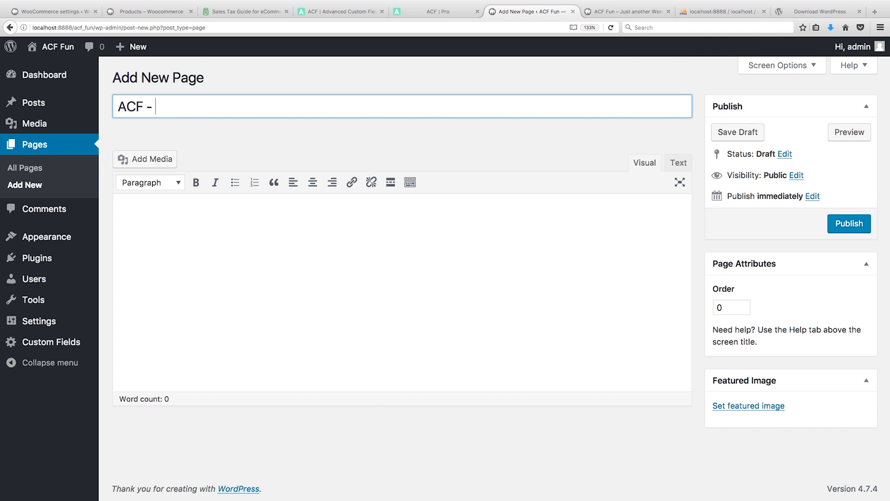
type("Text Fie")
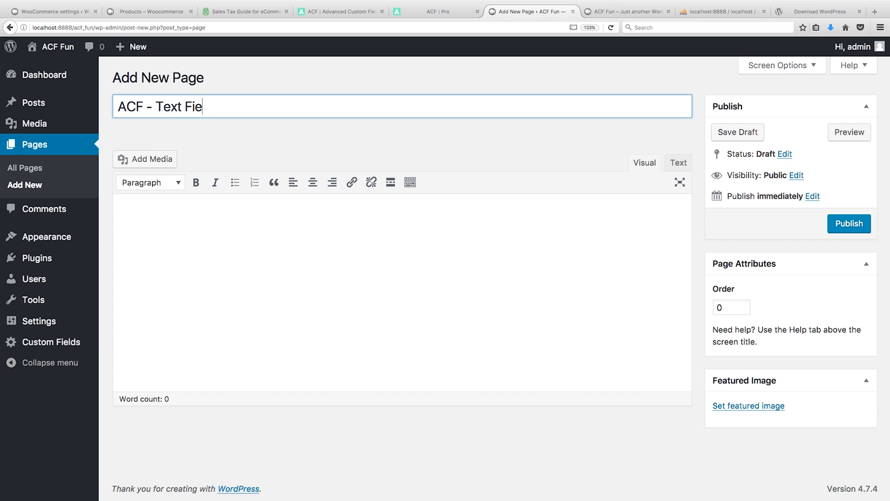
type("ld")
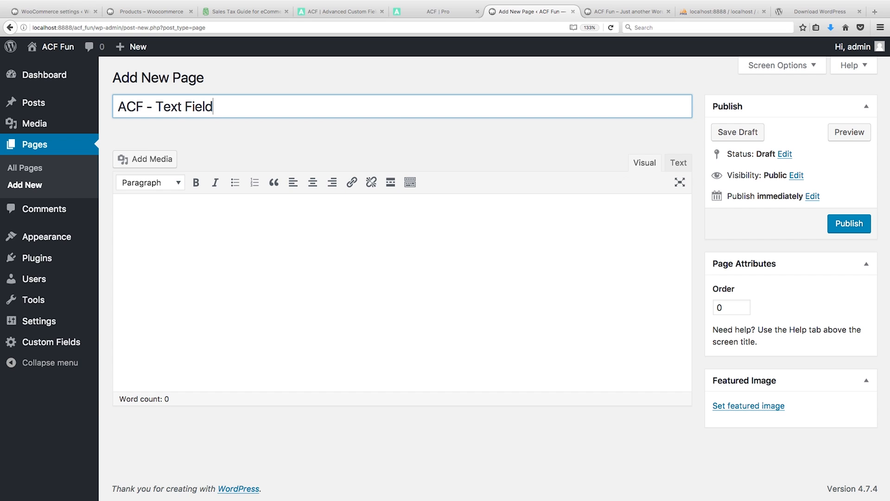
left_click(849, 223)
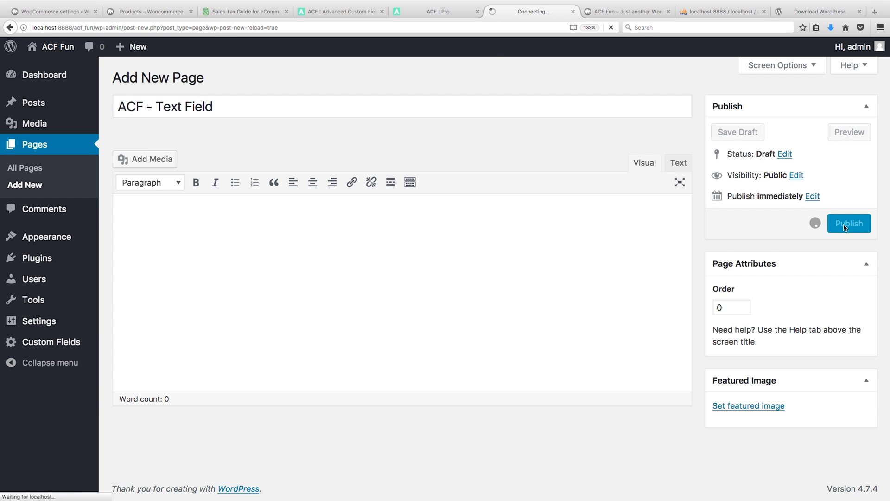
left_click(848, 223)
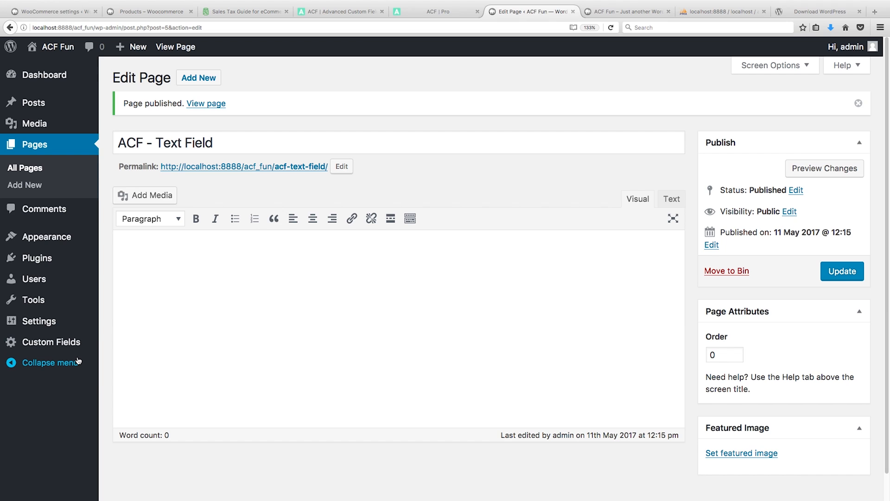
Step: Add a new field group under Custom Fields titled 'ACF - Txt Fields'
left_click(53, 341)
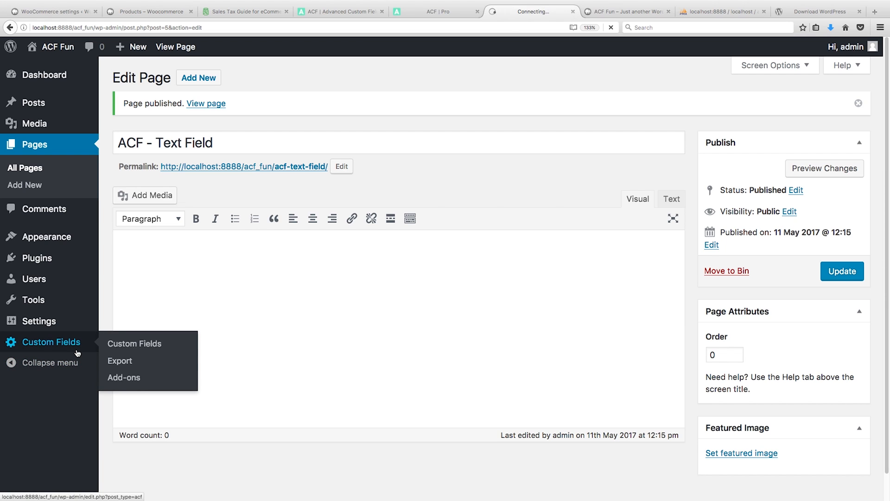
left_click(134, 344)
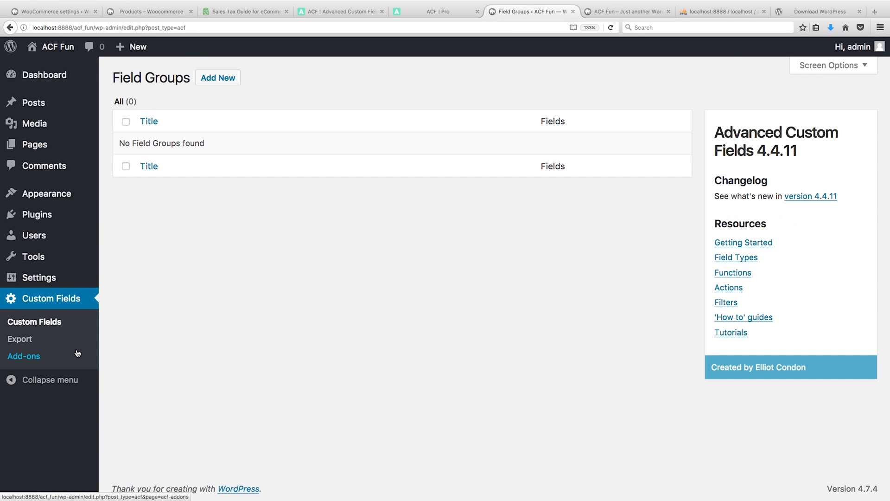
left_click(217, 77)
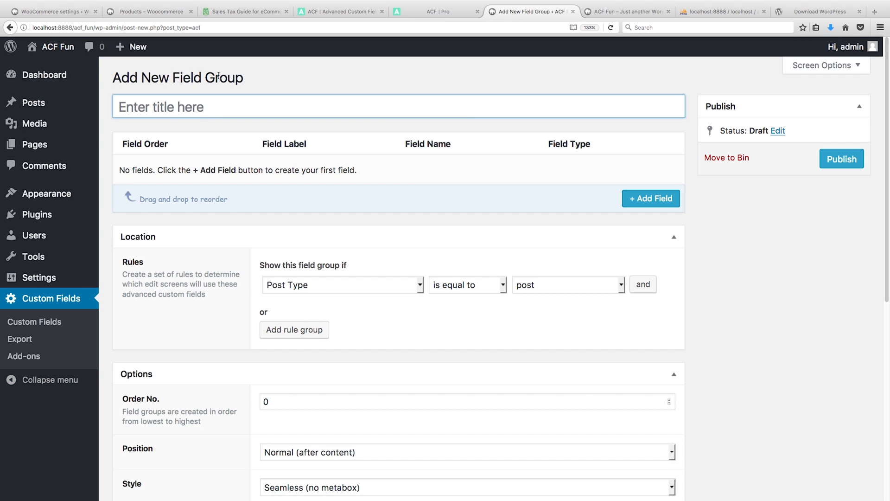
type("ACF")
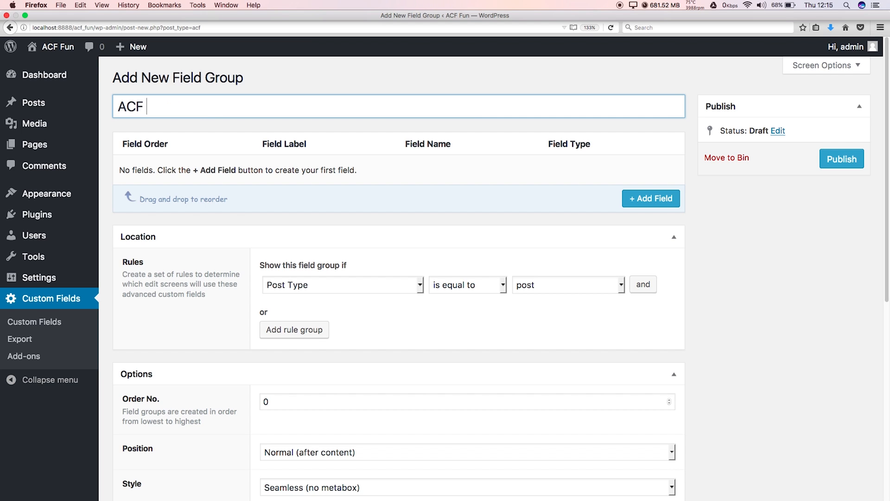
type("-")
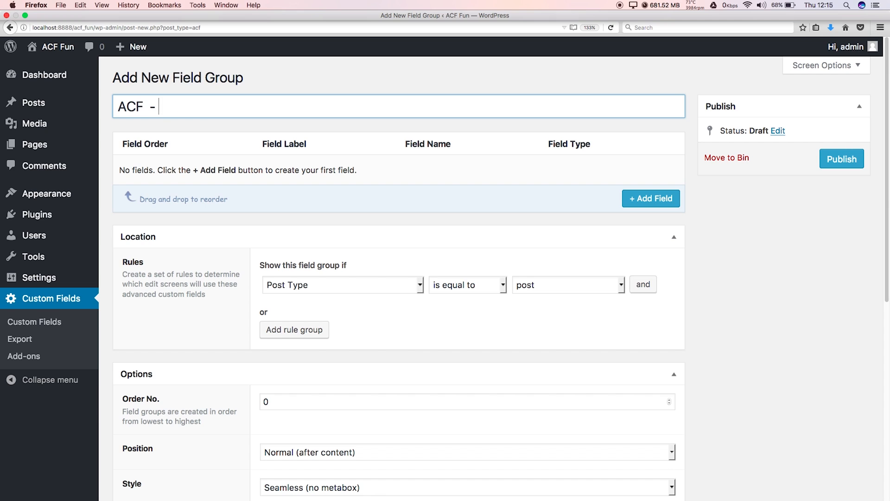
type("Txt")
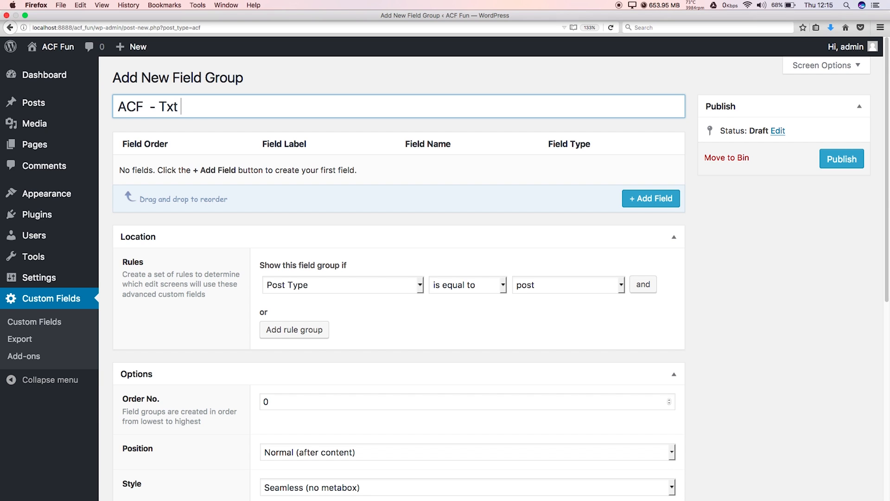
type("Fields")
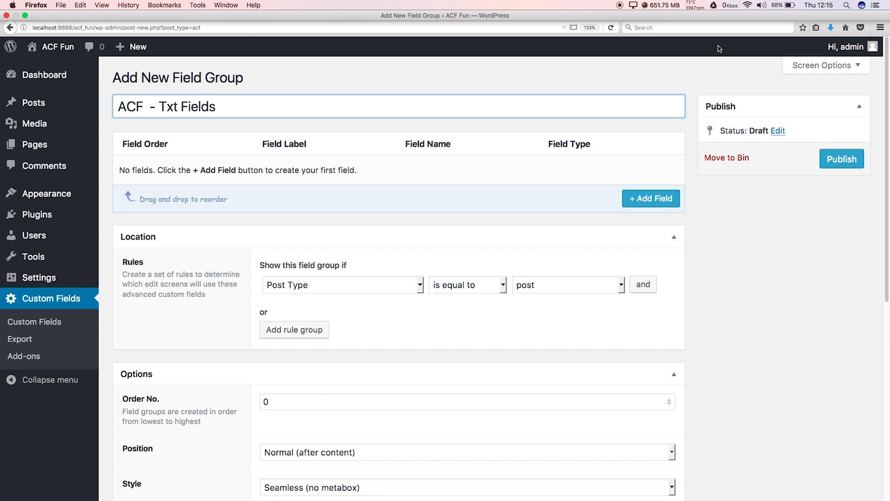
Step: Add a Text field named 'text-field' with instructions corrected to 'Add the text.'
left_click(651, 199)
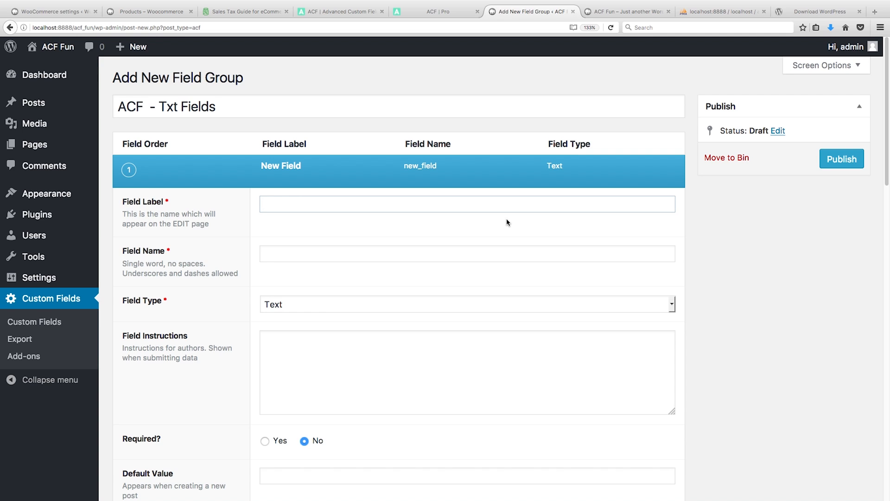
type("text-field")
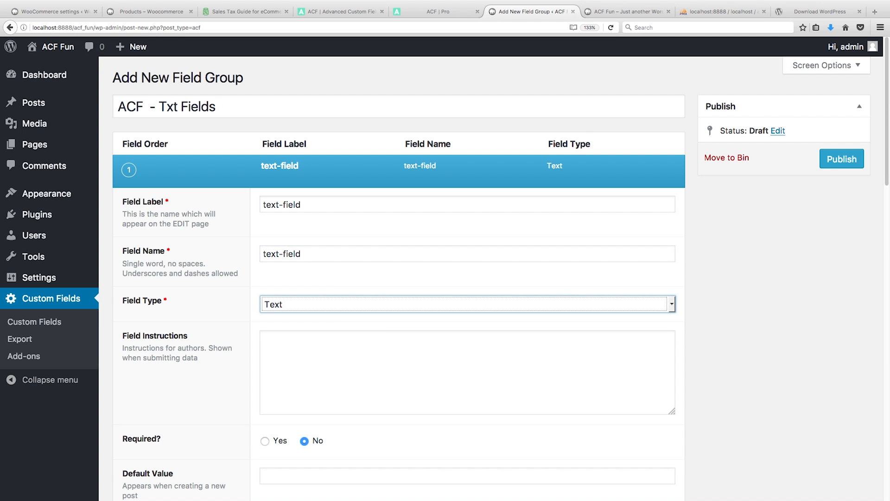
mouse_move(177, 205)
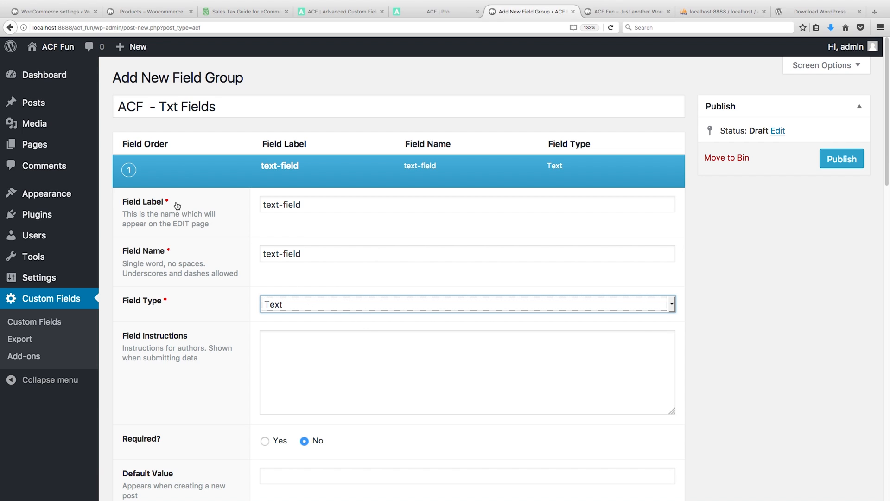
mouse_move(370, 273)
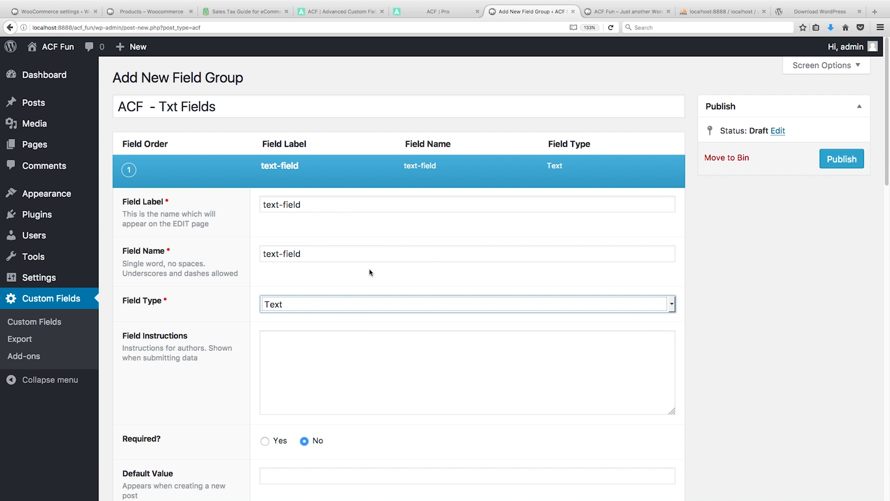
left_click(465, 301)
type("Add")
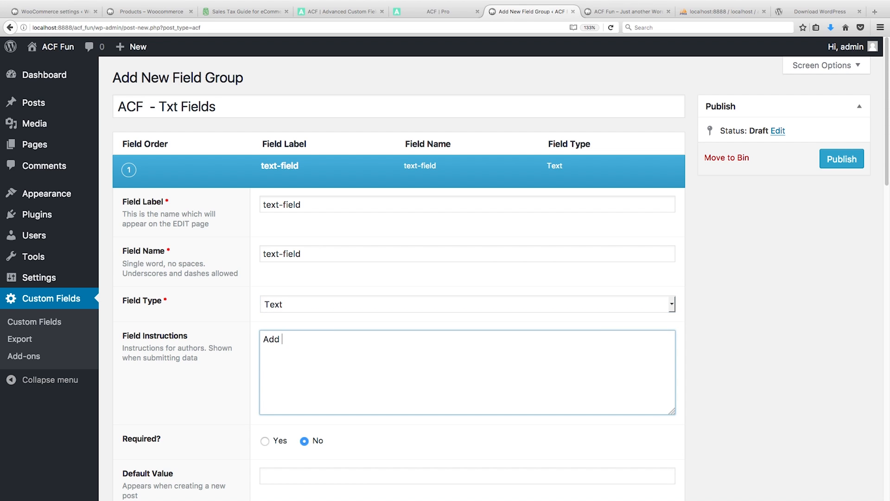
type("the texxxxxxttt")
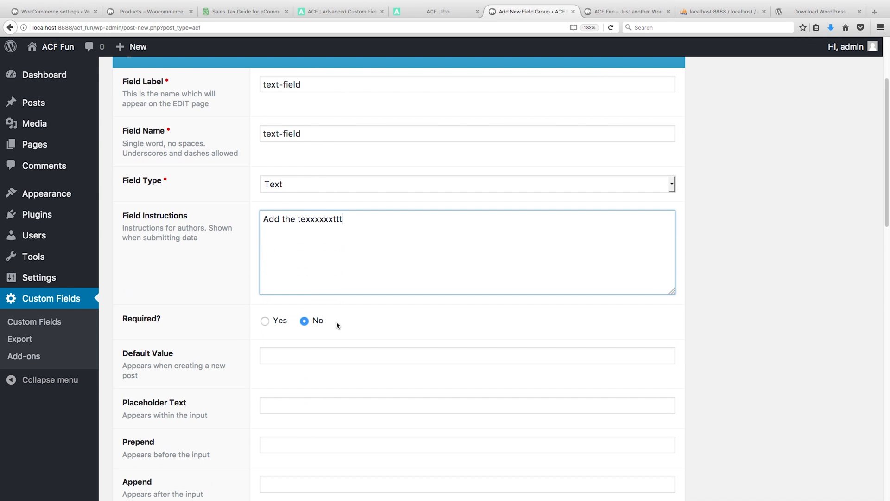
double_click(321, 218)
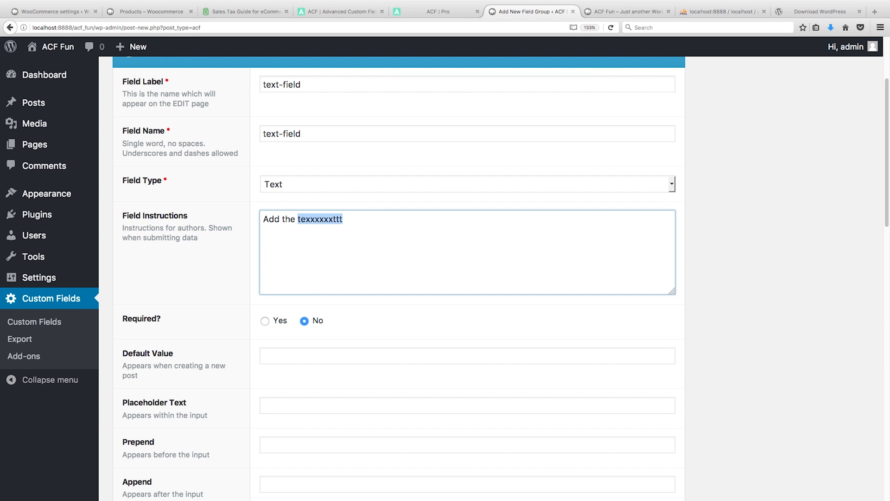
type("text.")
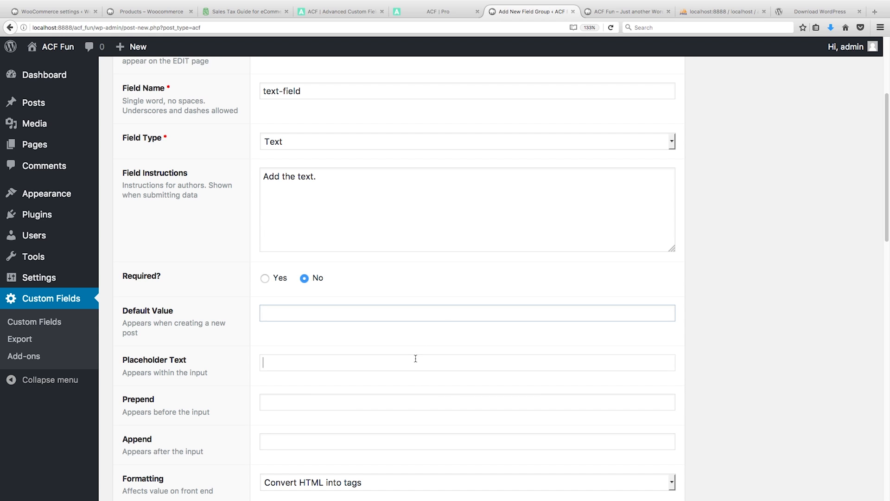
scroll("down", 3)
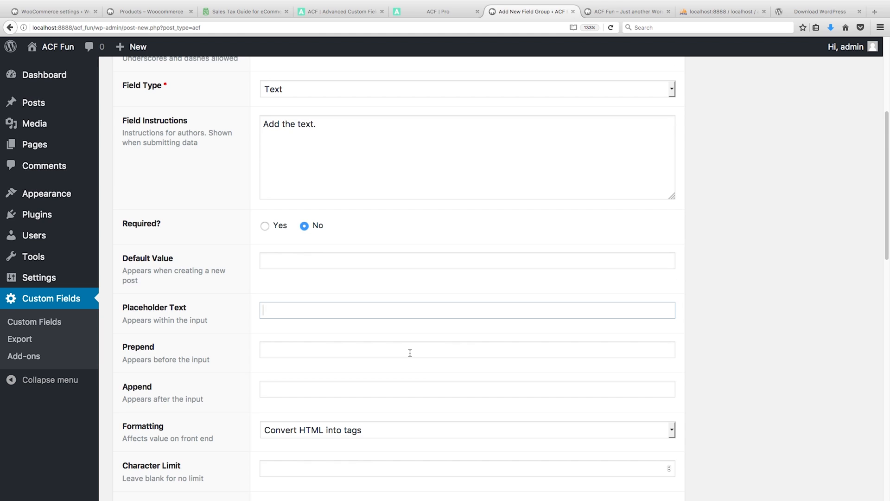
scroll("down", 3)
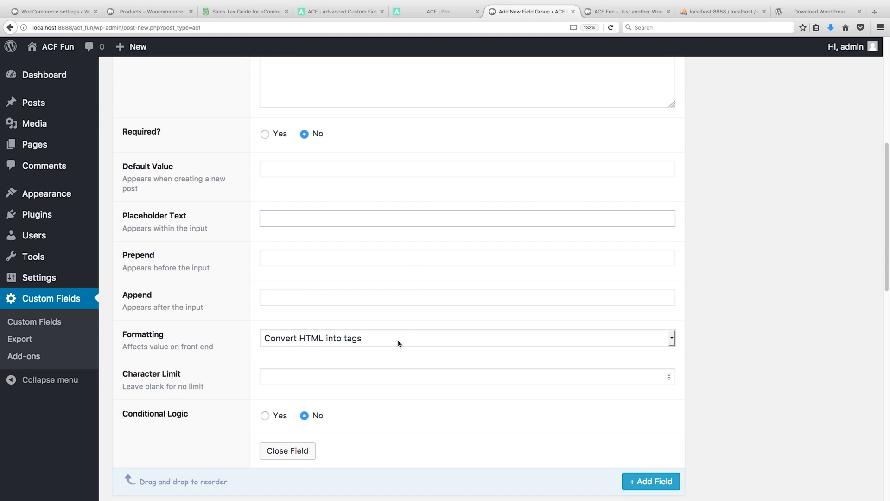
scroll("down", 3)
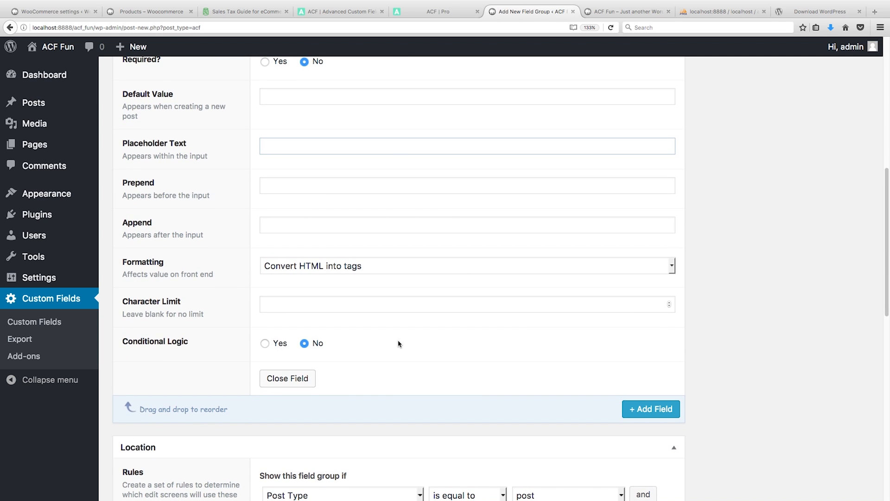
Step: Set the location rule to Page is equal to 'ACF – Text Field'
scroll("down", 3)
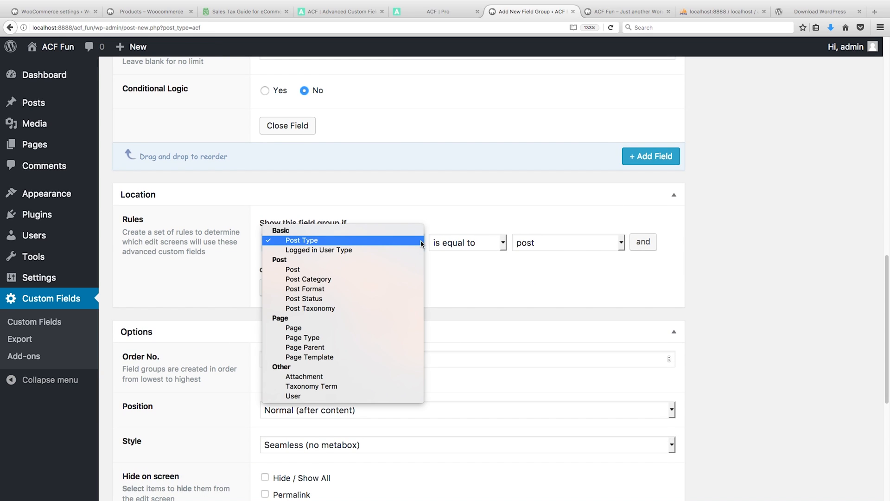
mouse_move(392, 359)
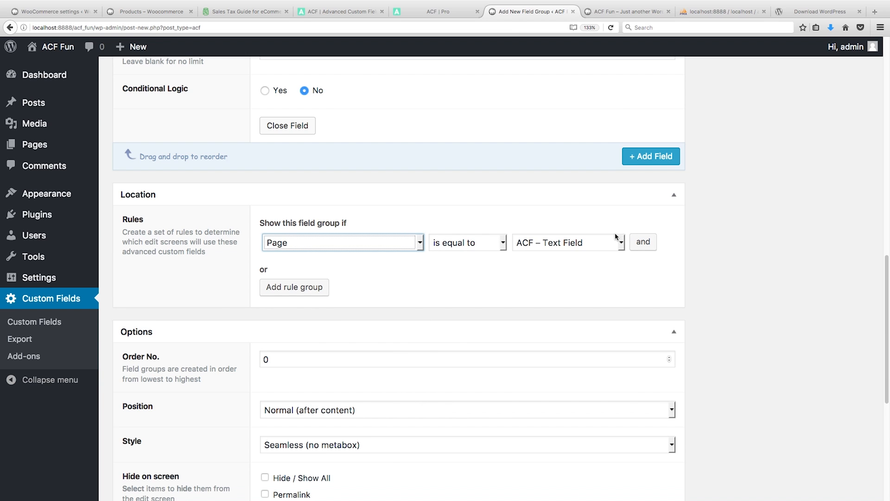
left_click(568, 242)
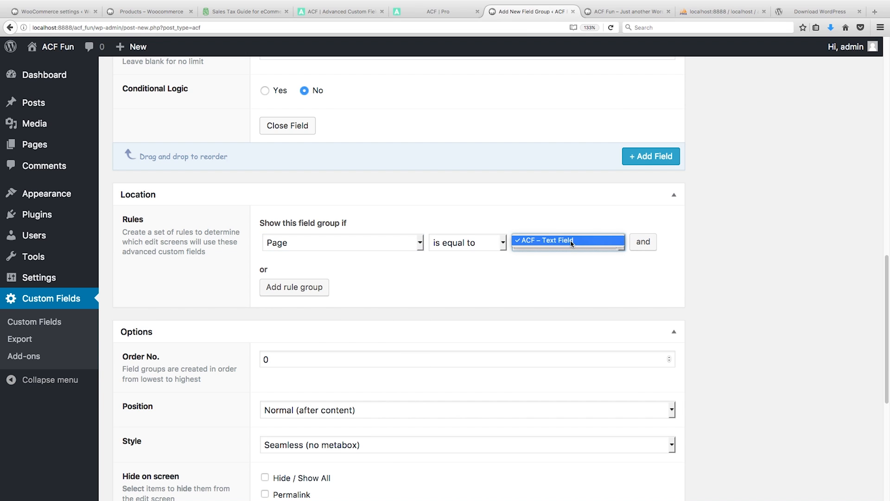
left_click(568, 239)
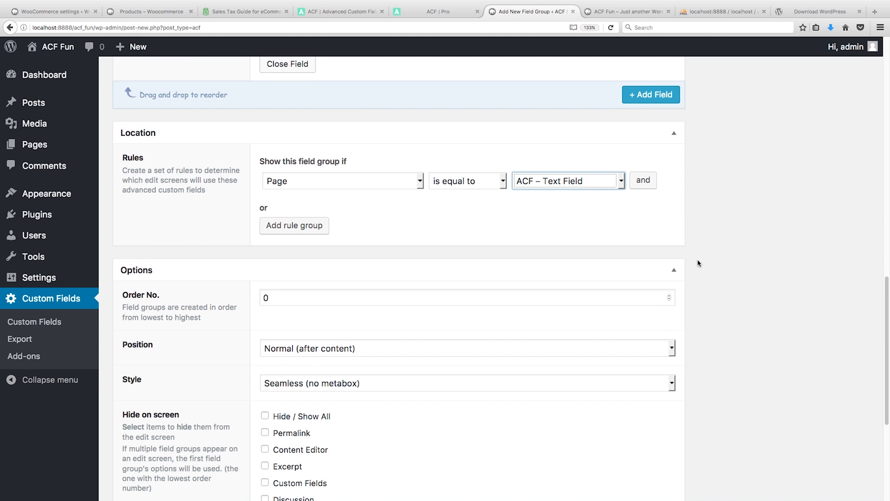
scroll("down", 3)
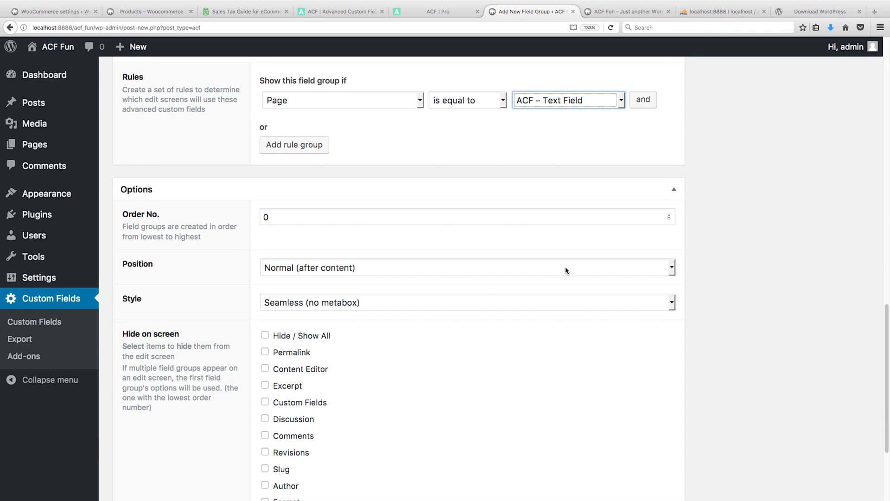
left_click(466, 302)
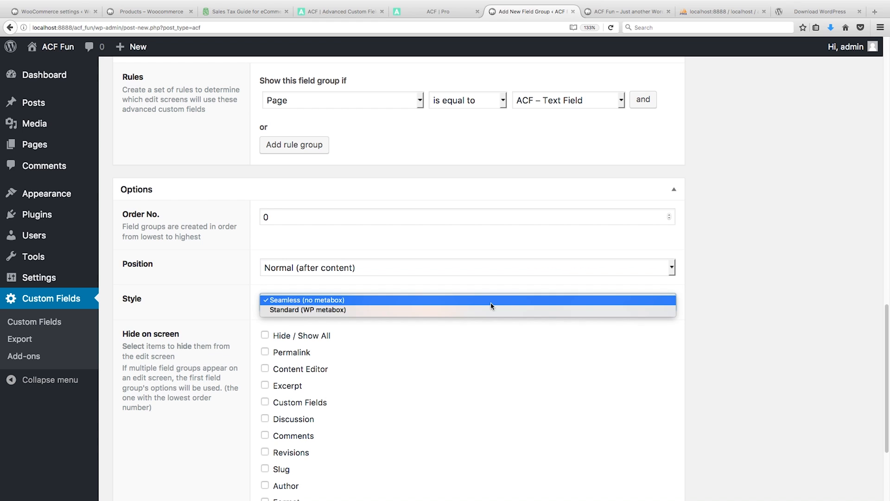
mouse_move(481, 315)
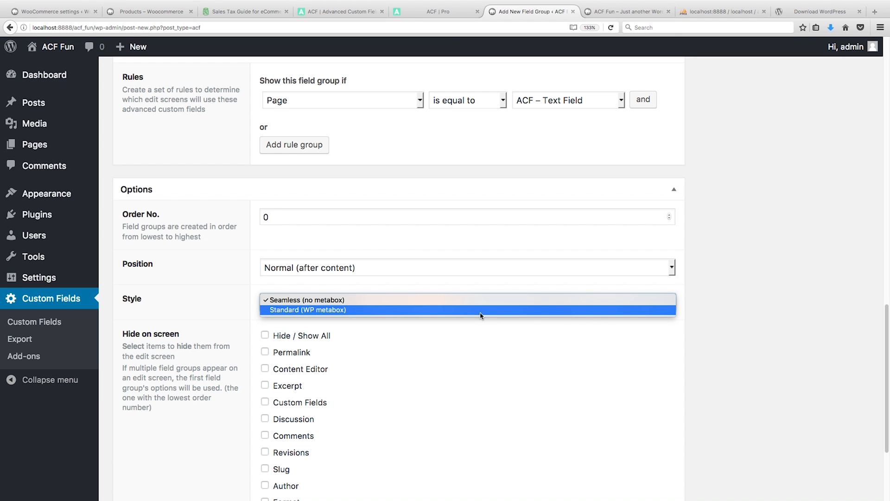
Step: Set the group style to Standard (WP metabox) and publish the field group
left_click(306, 309)
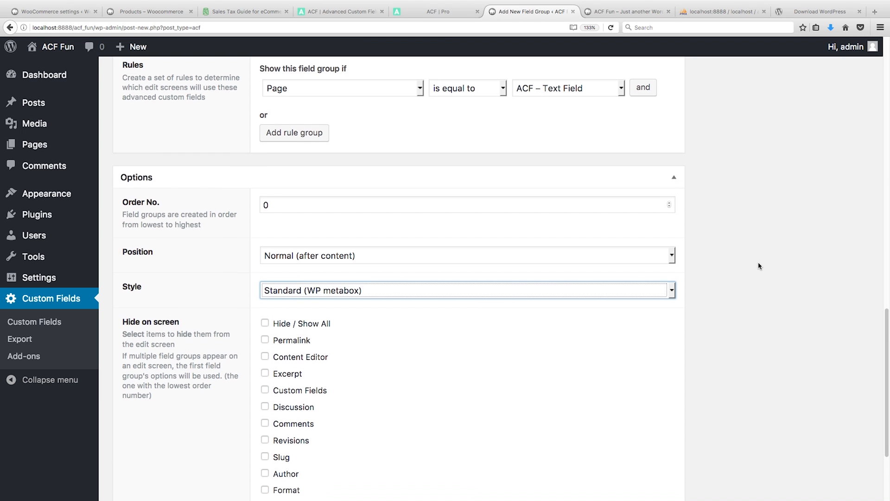
scroll("down", 3)
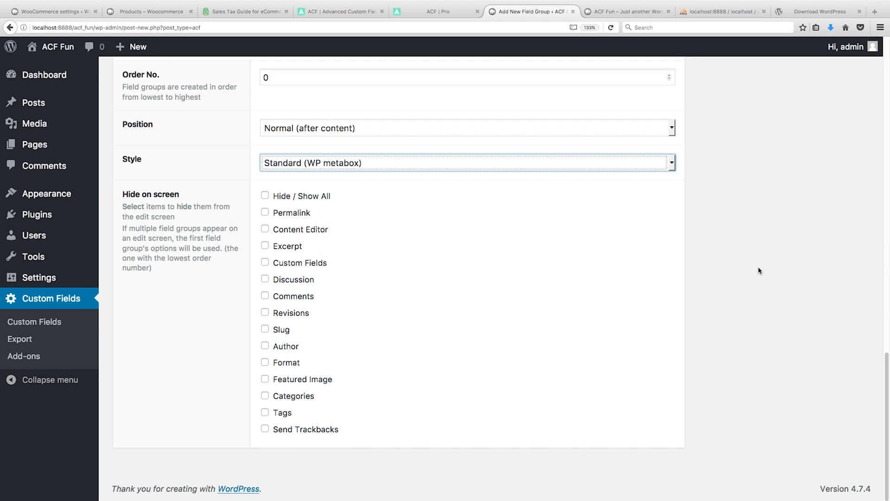
left_click(840, 158)
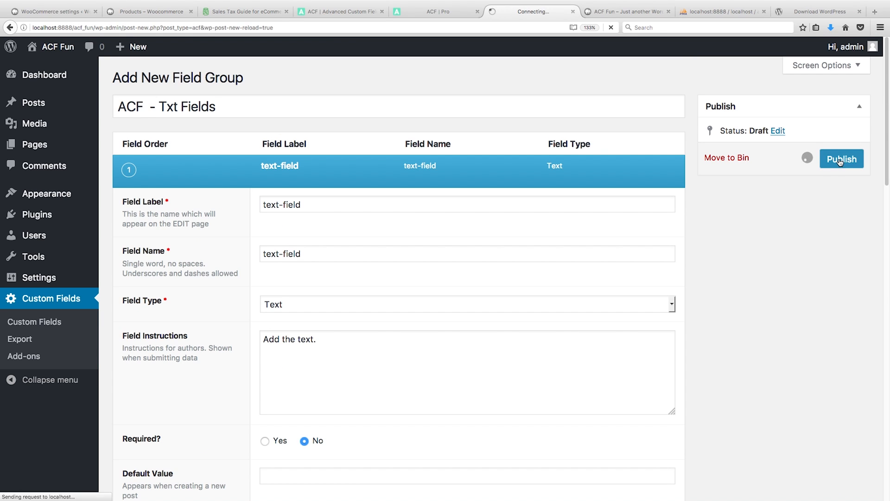
Step: Confirm the 'ACF - Txt Fields' group is published and open the All Pages list
left_click(841, 158)
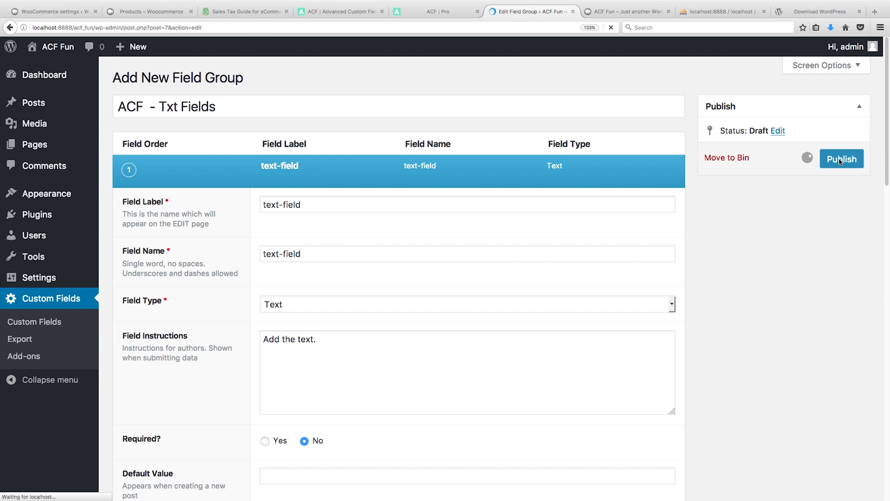
left_click(842, 159)
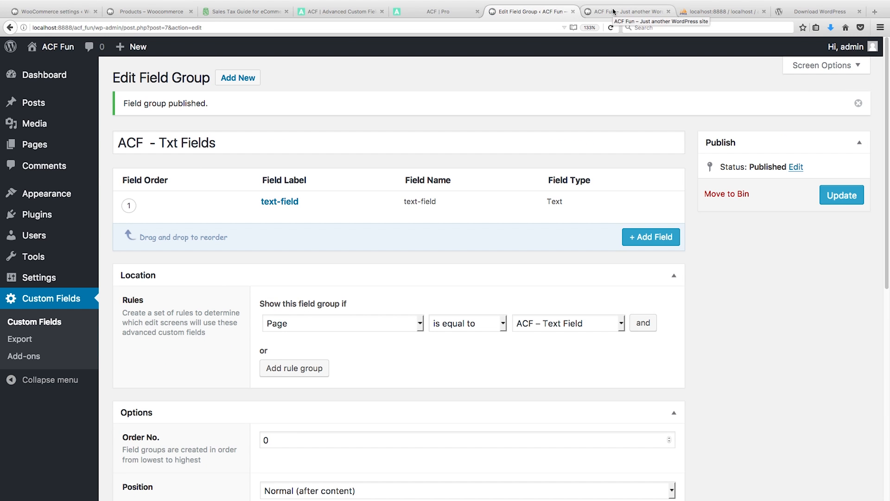
left_click(34, 144)
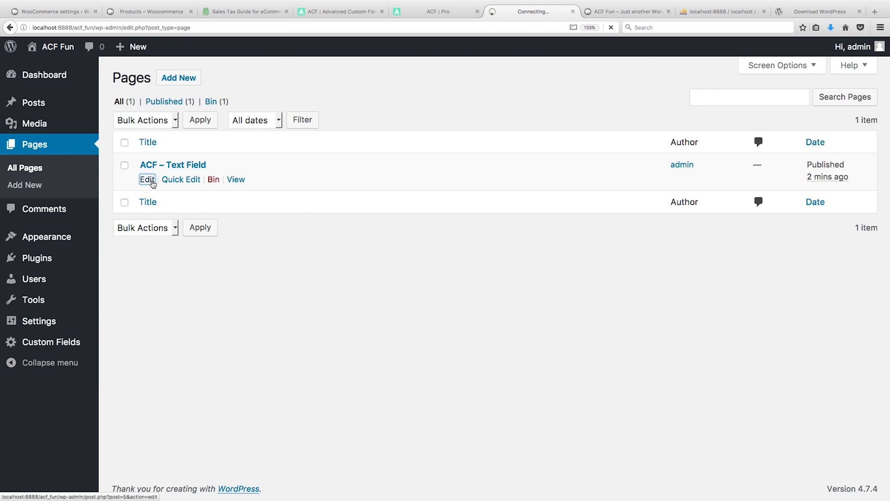
Step: Fill the ACF – Text Field page's text-field with 'This is the text field' and update
left_click(147, 179)
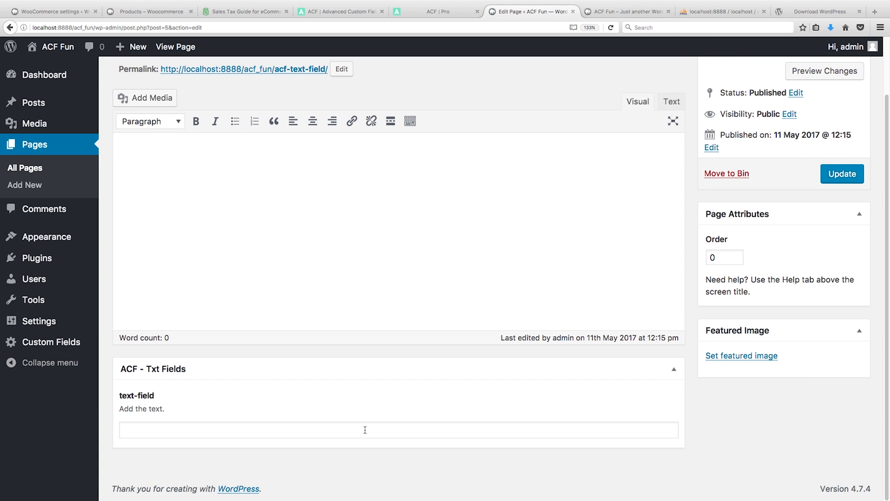
left_click(365, 430)
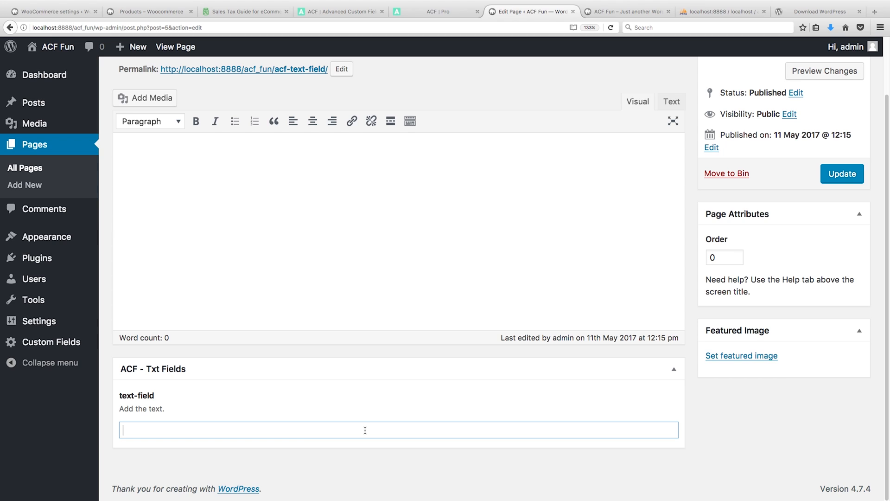
type("This is the")
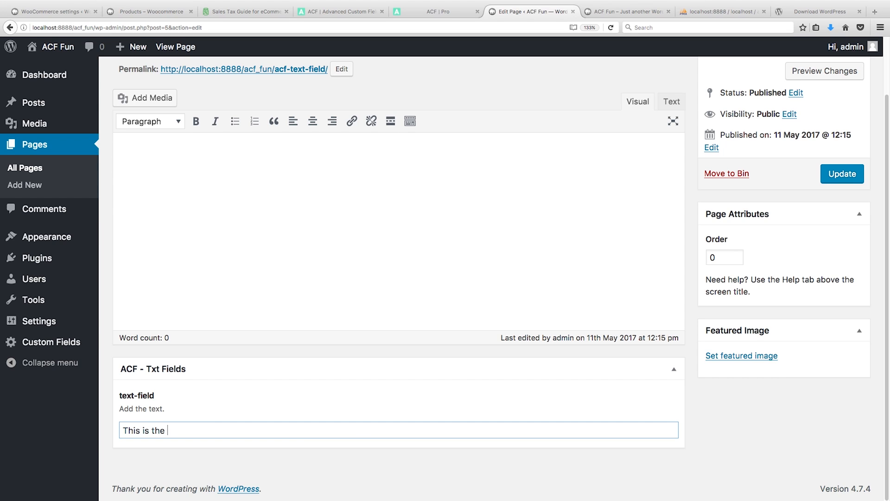
type("text fi")
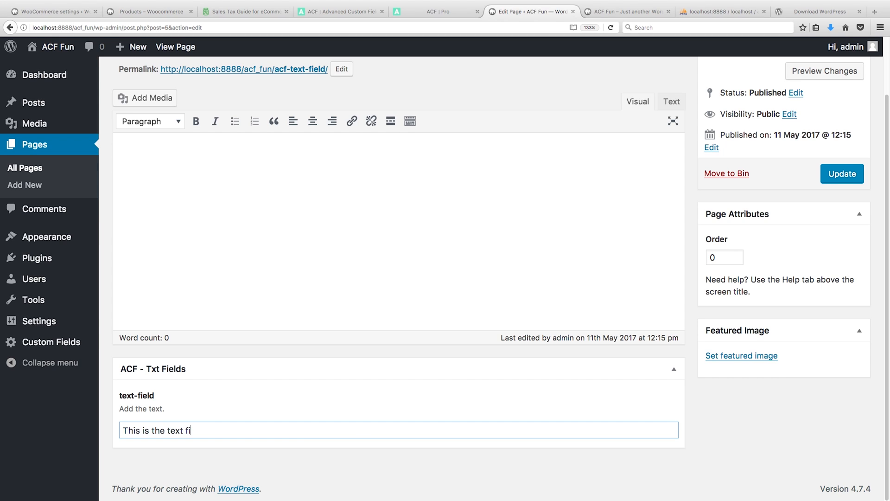
type("eld")
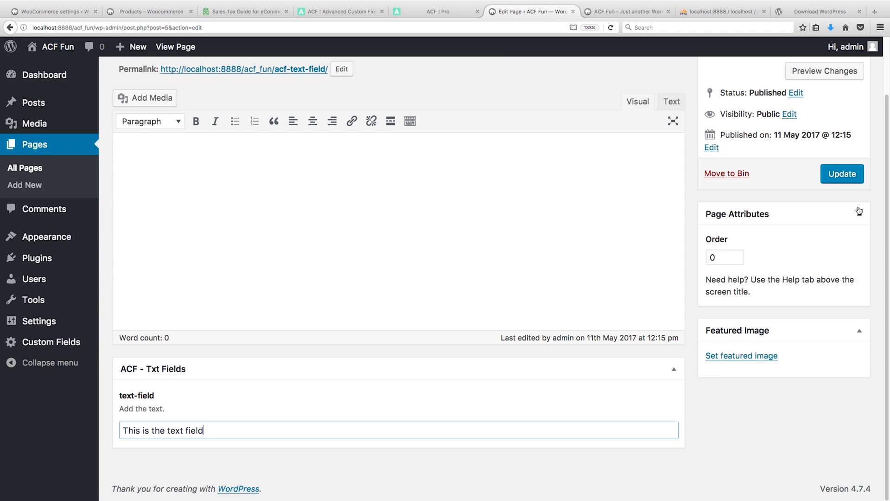
left_click(842, 174)
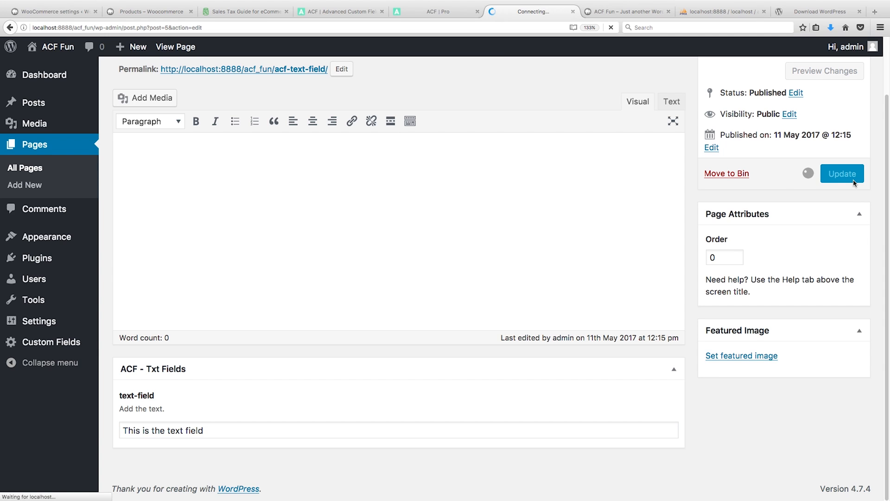
left_click(842, 174)
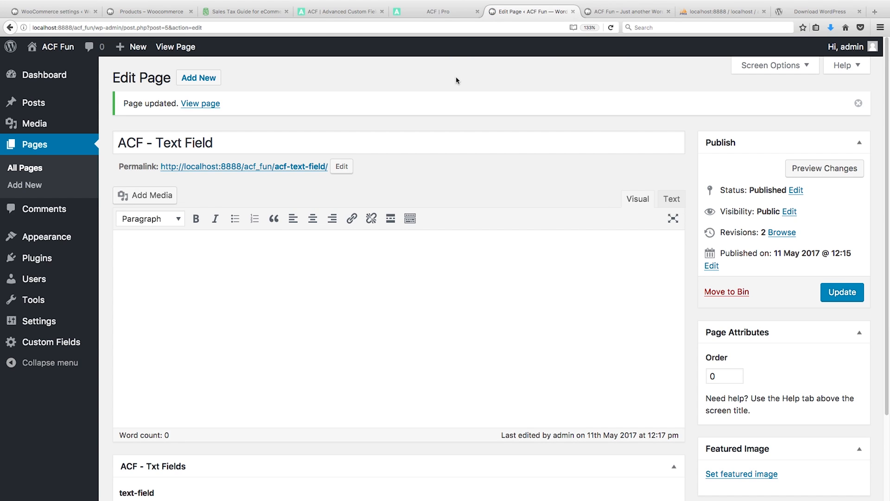
Step: View the Twenty Sixteen front end, close phpMyAdmin and Download WordPress tabs, return to Themes
scroll("down", 3)
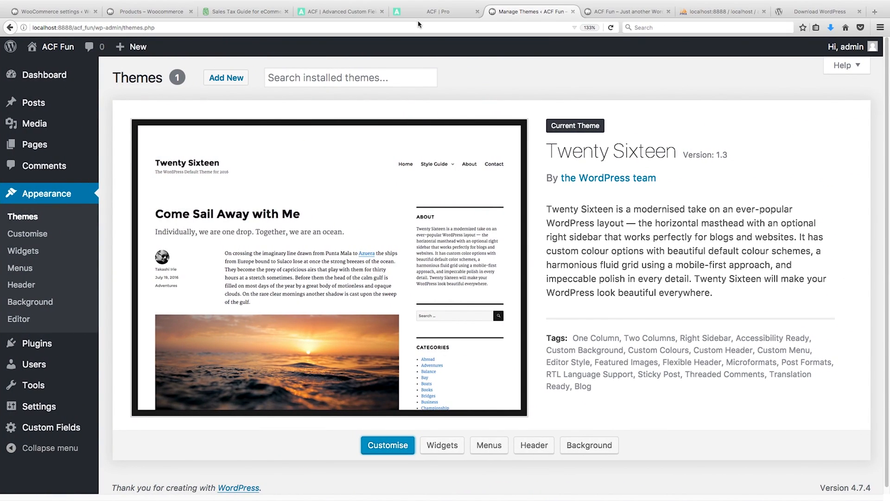
left_click(629, 11)
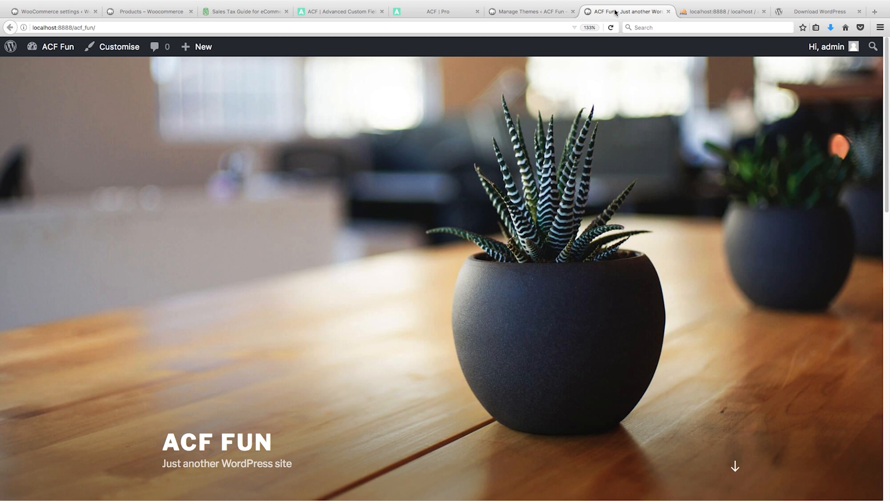
left_click(344, 11)
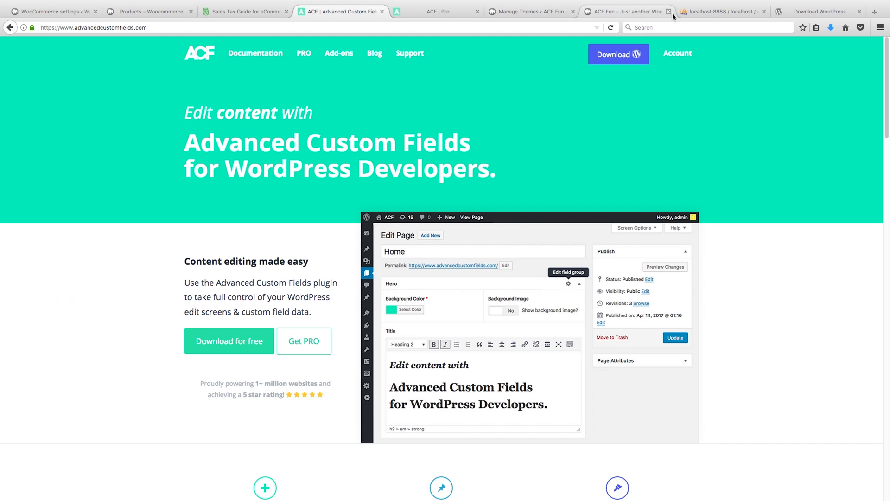
left_click(818, 12)
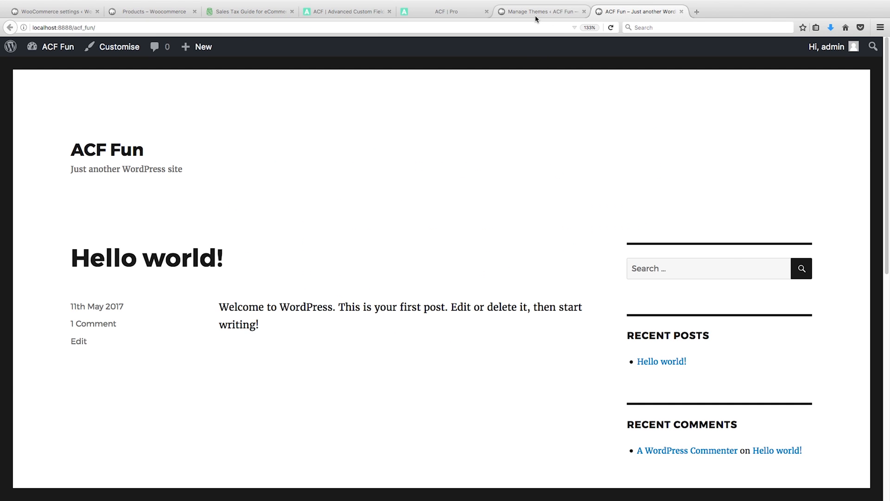
left_click(542, 12)
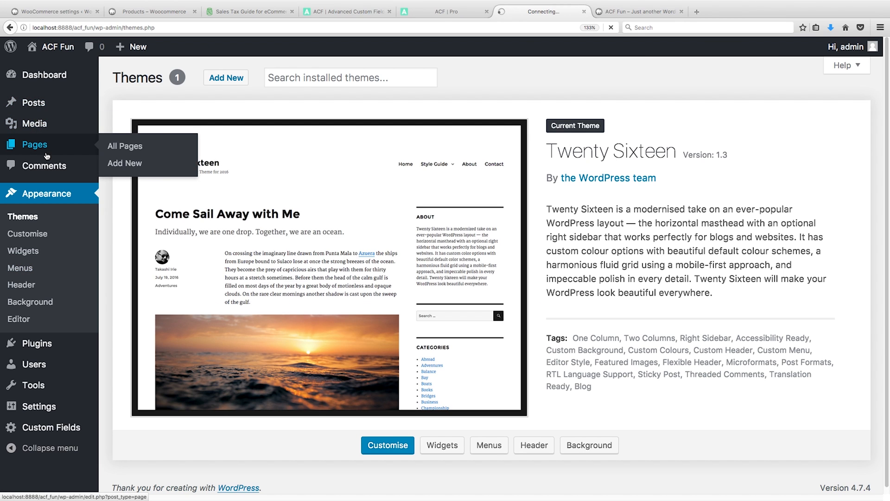
left_click(125, 146)
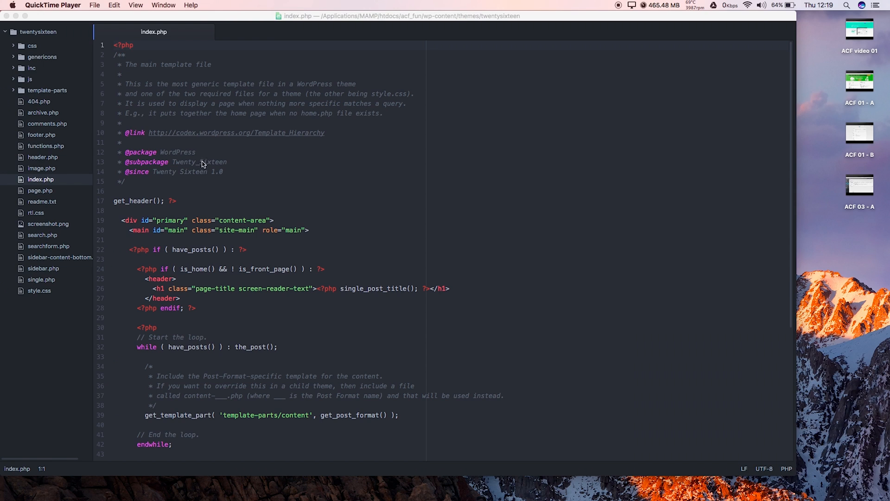
mouse_move(50, 39)
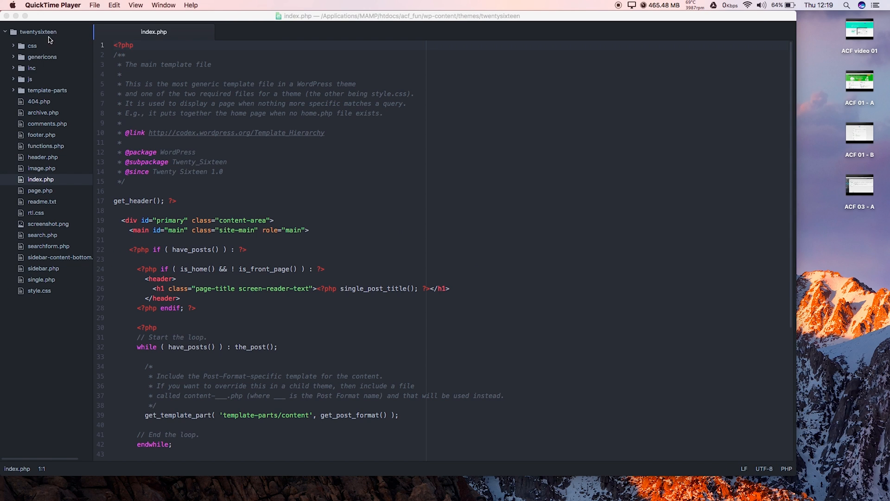
mouse_move(222, 262)
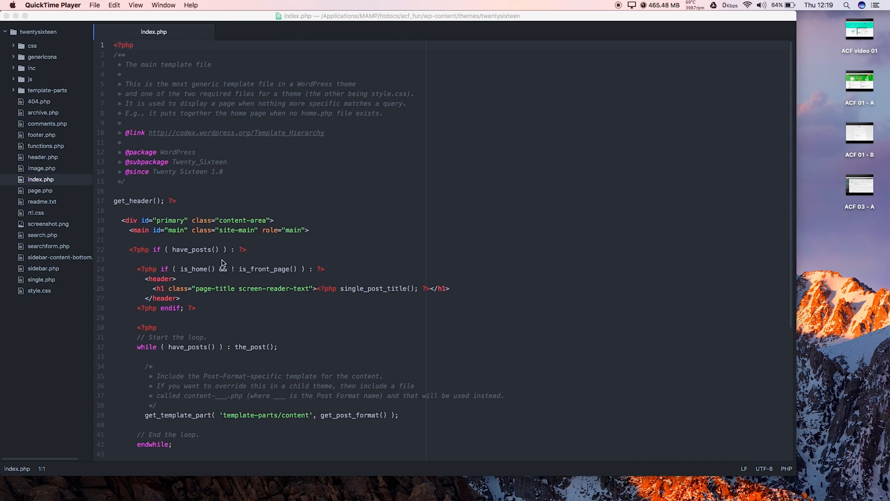
mouse_move(119, 290)
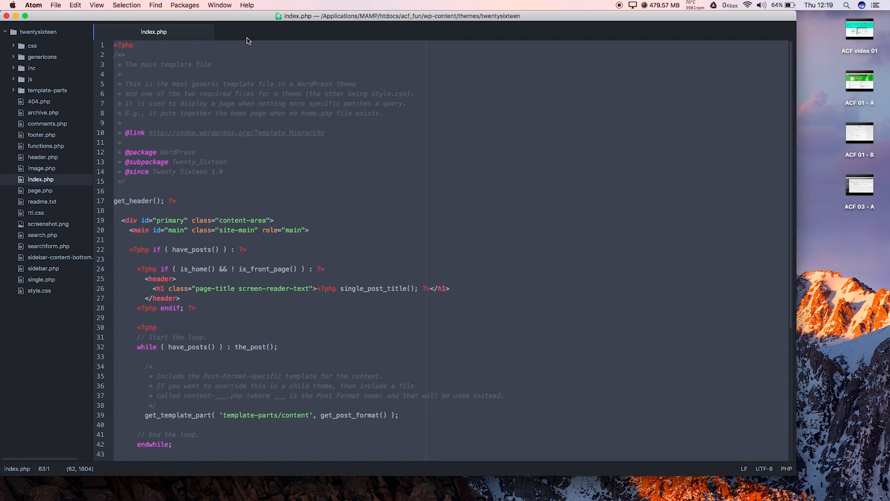
Step: Create a new untitled file in Atom with Cmd+N
key("cmd+n")
type("a")
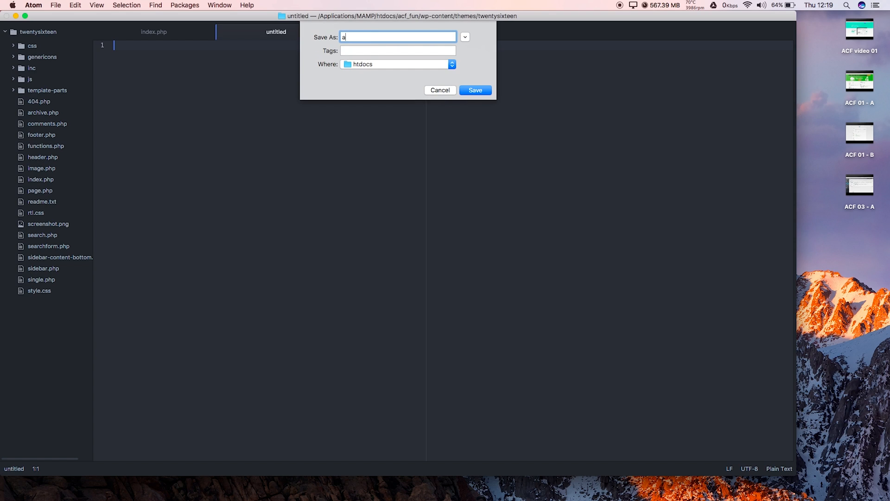
Step: Name the new file acf-text-field.php and save it into htdocs
type("cf-te")
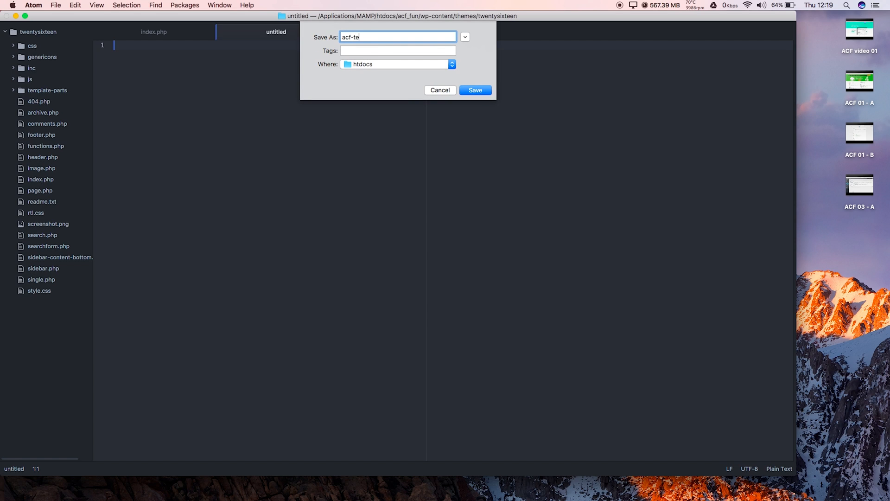
type("xt-f")
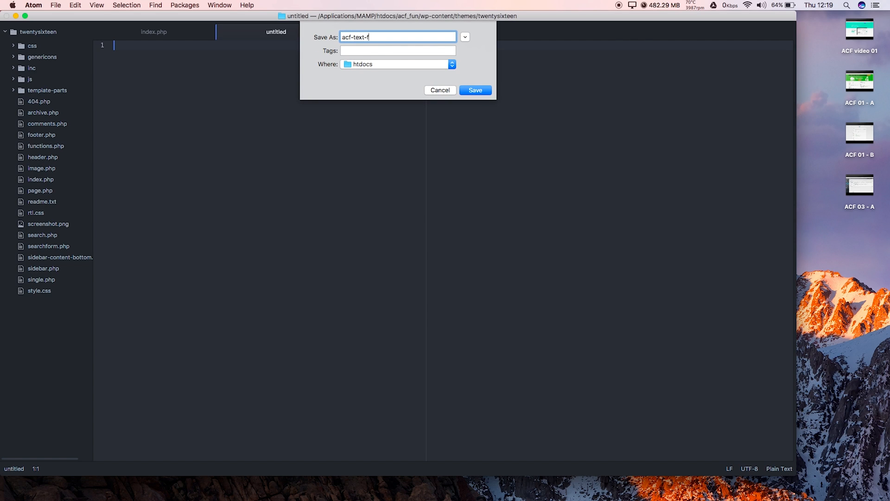
type("ield.php")
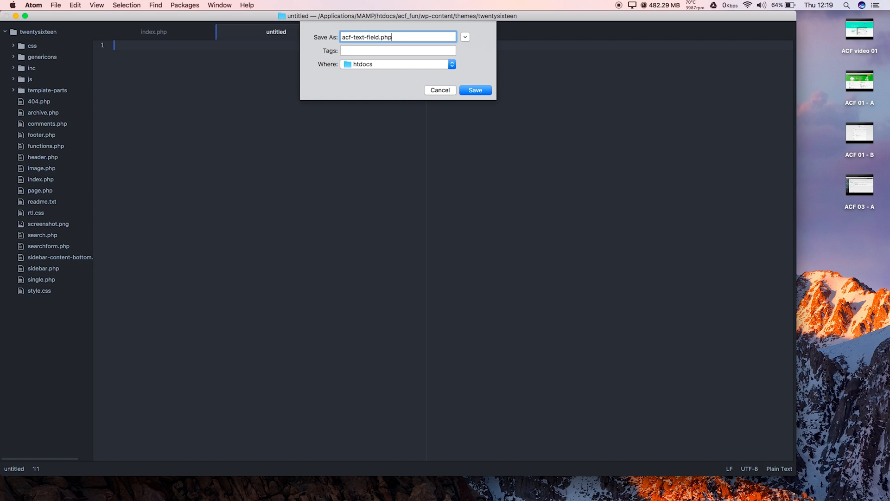
mouse_move(274, 156)
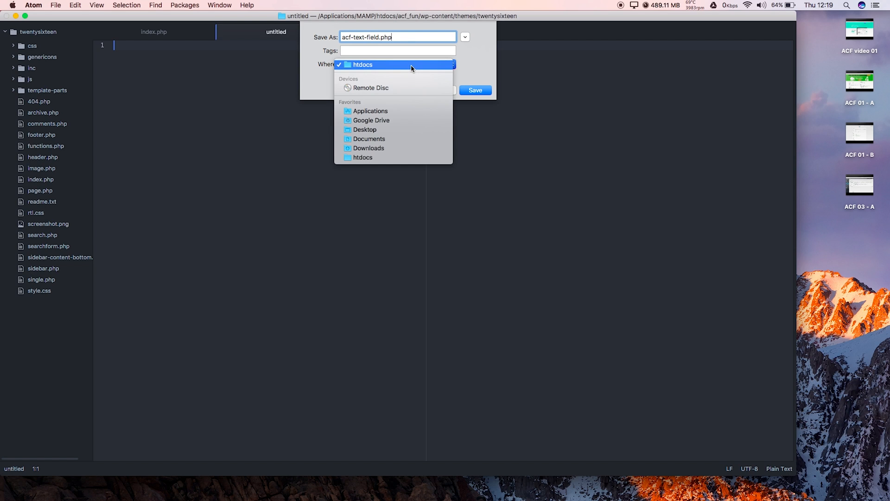
left_click(362, 64)
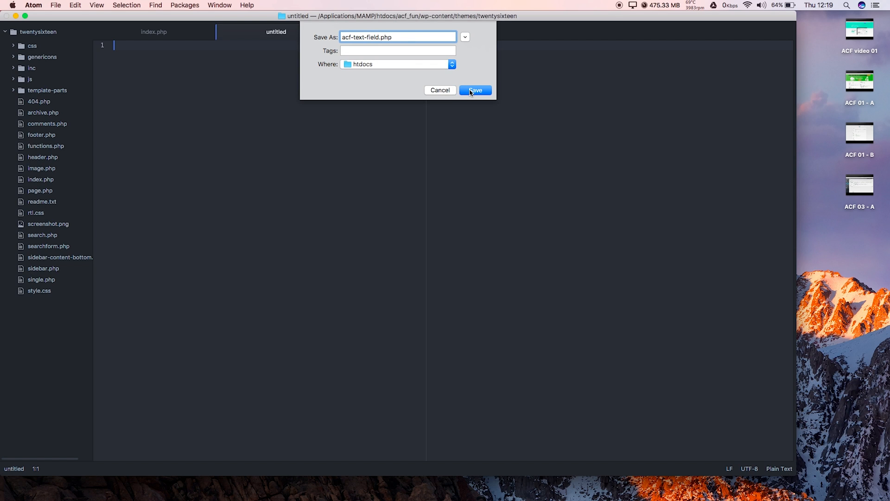
left_click(475, 90)
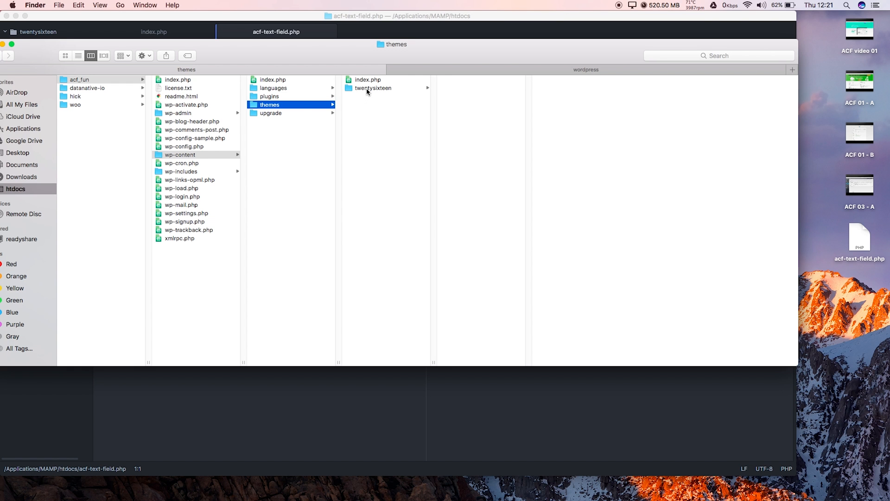
Step: Drag acf-text-field.php into the twentysixteen theme folder in Finder
left_click(373, 88)
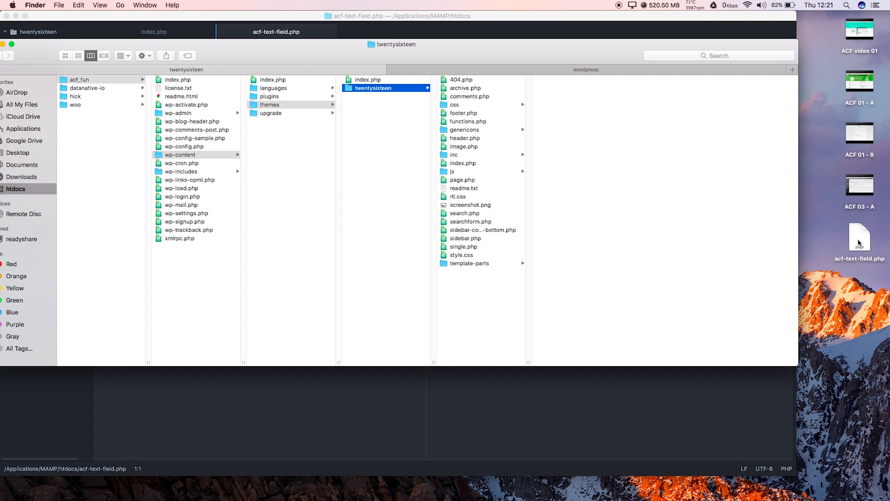
left_click(471, 88)
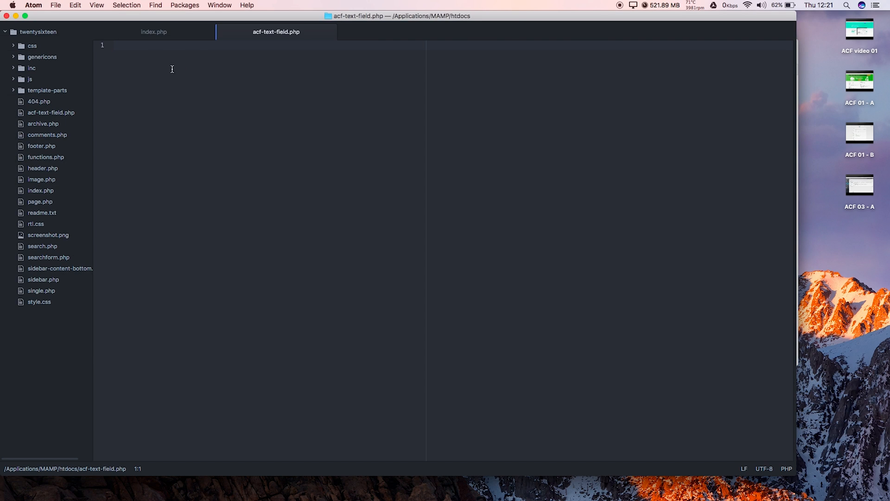
Step: Copy index.php's code into acf-text-field.php
left_click(153, 32)
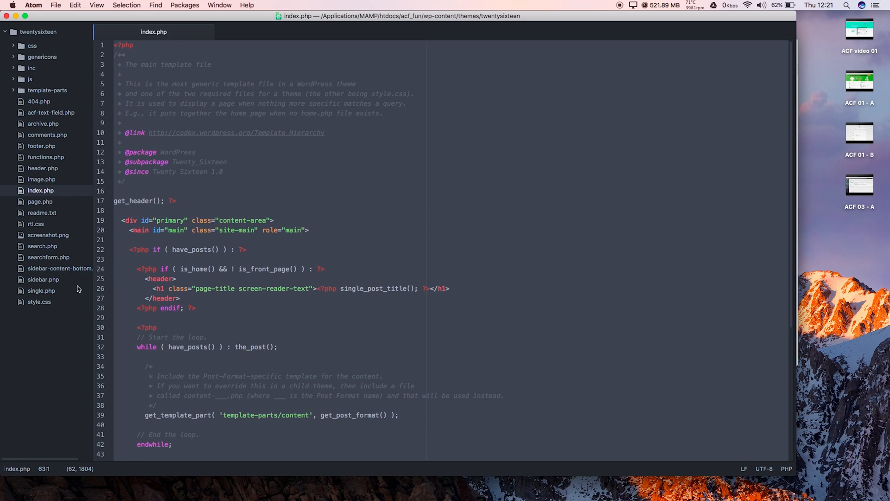
left_click(50, 112)
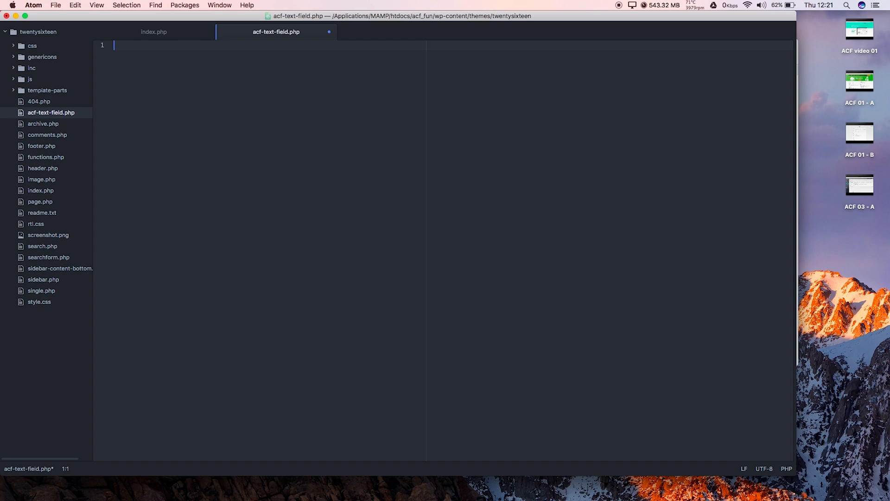
left_click(154, 31)
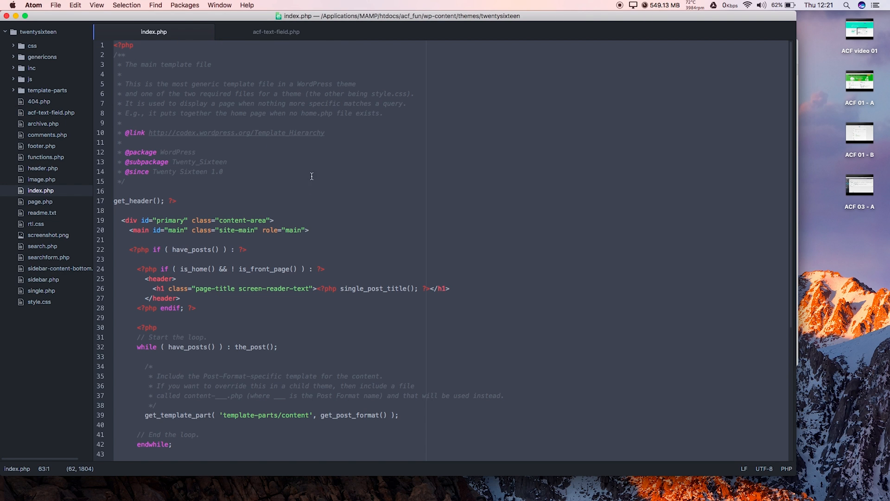
left_click(276, 32)
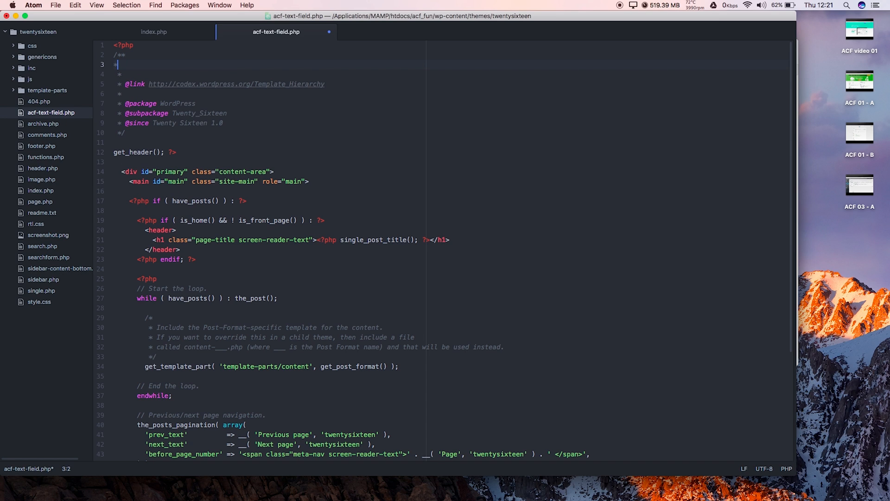
Step: Change the header comment to 'Template Name: ACF Text' and save the file
type("Template Name:")
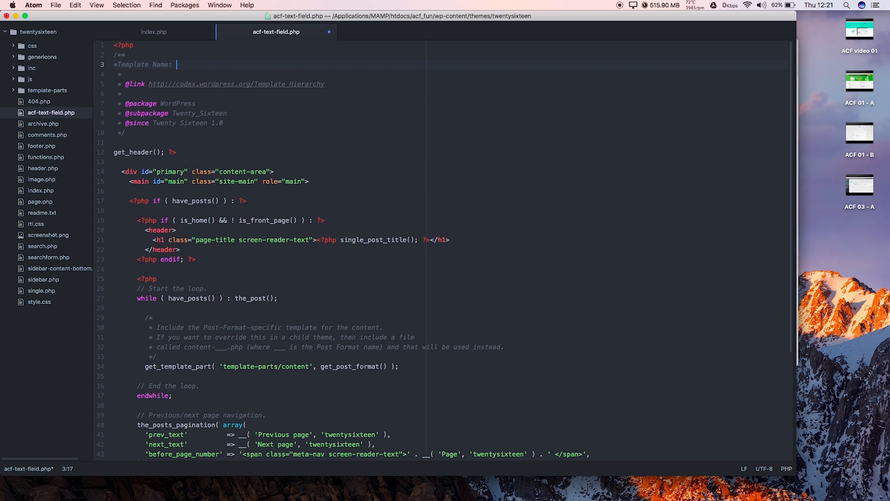
type("ACF Text")
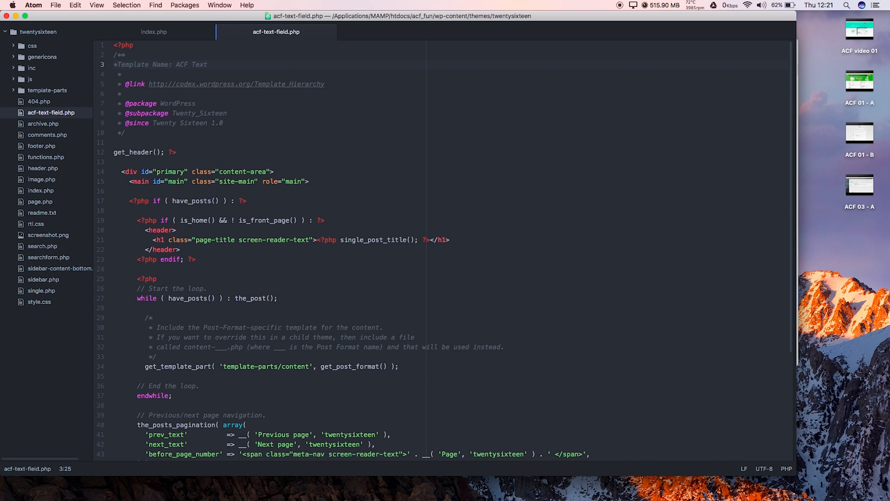
left_click(115, 64)
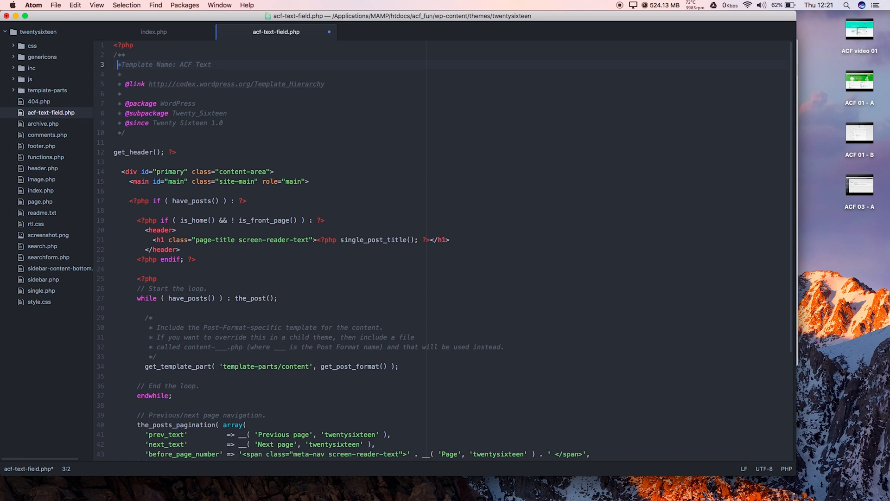
key("cmd+tab")
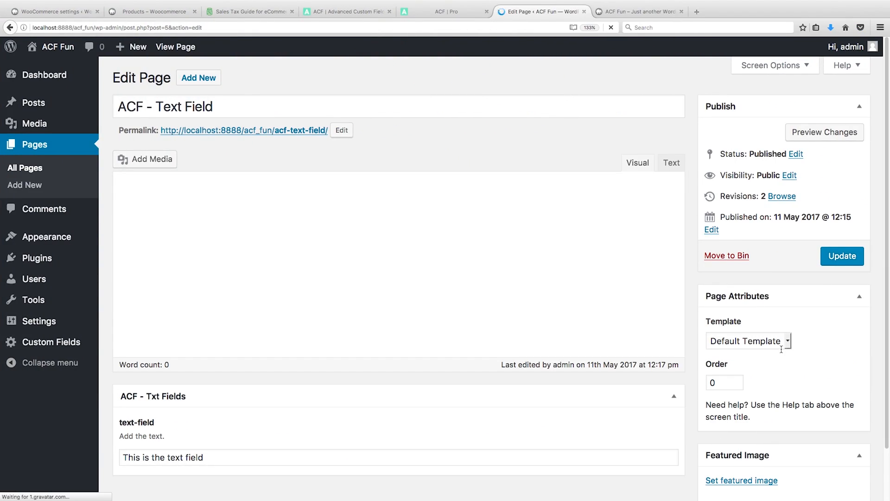
Step: Choose the ACF Text page template and add an <h1>Testing</h1> heading to the template
left_click(747, 341)
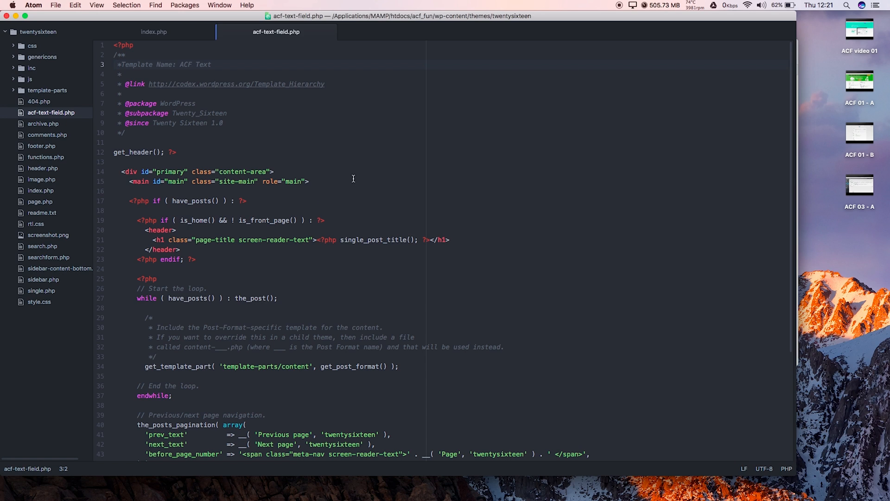
type("<h1>")
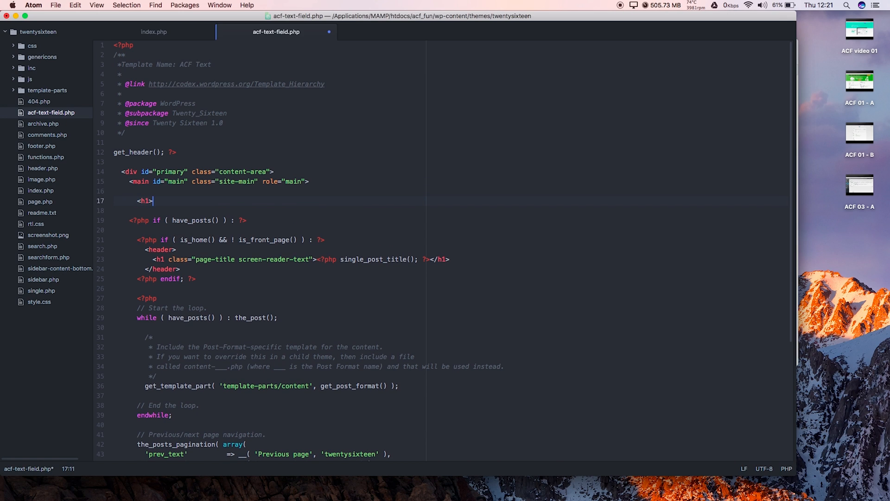
type("</h1>")
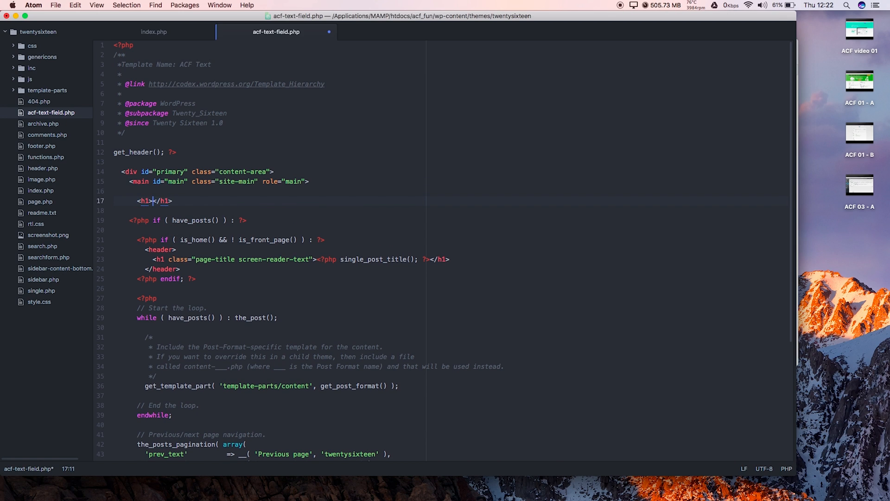
type("Testing")
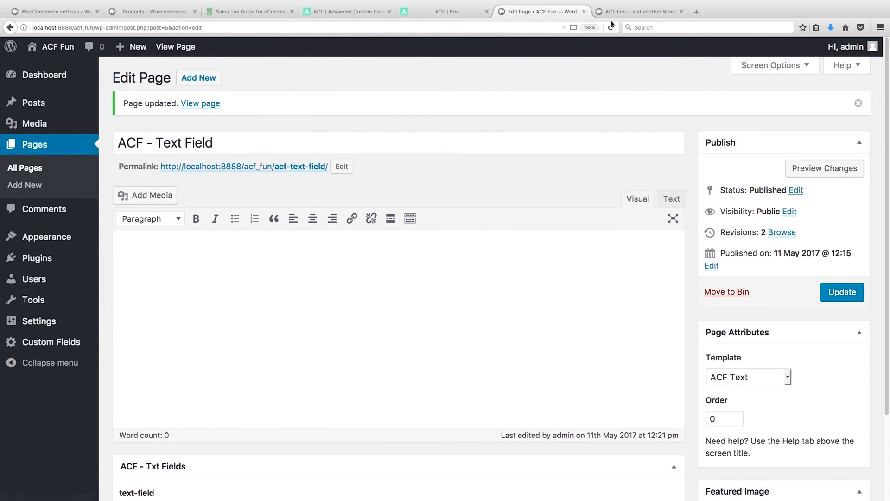
Step: Close the old ACF Fun tab and view the updated ACF – Text Field page
left_click(641, 11)
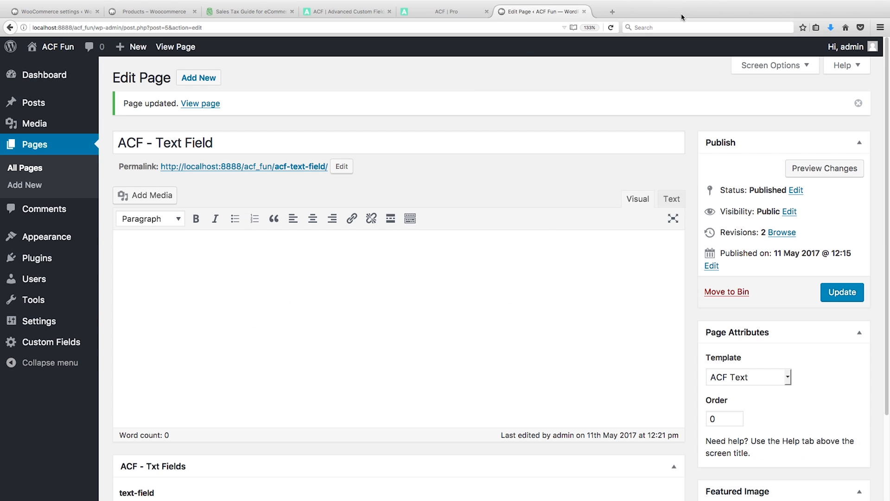
left_click(200, 103)
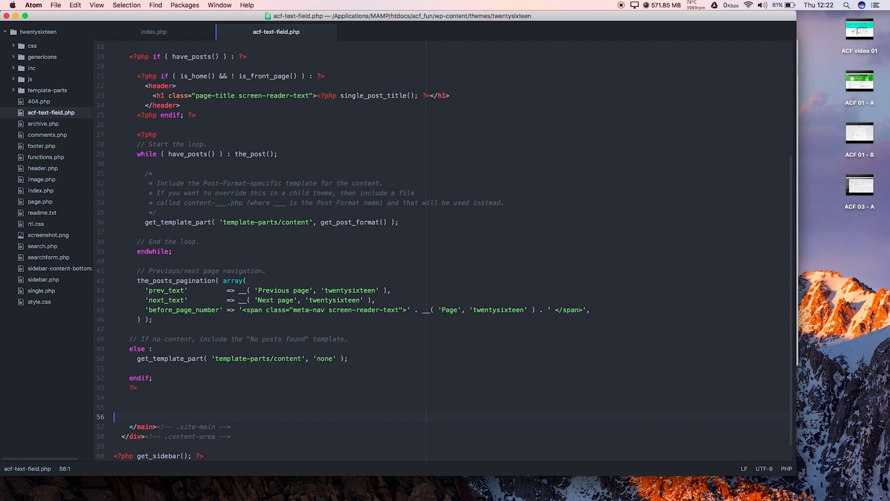
Step: Type <?php on the blank line after the loop's endif
type("<?php")
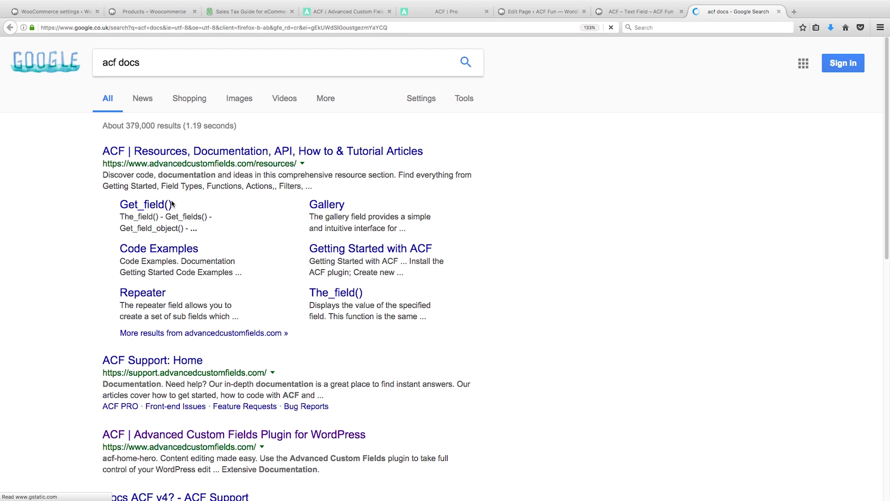
Step: Browse the get_field() docs, then open the_field() page and its usage examples
left_click(145, 204)
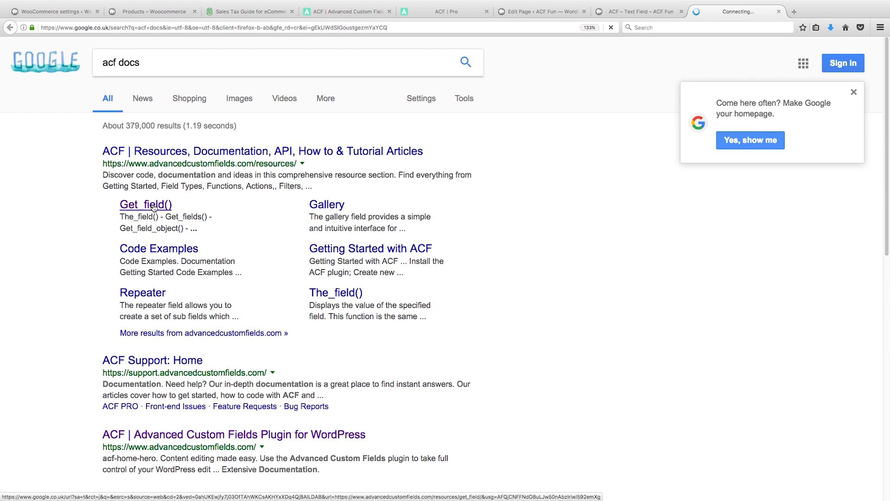
left_click(145, 204)
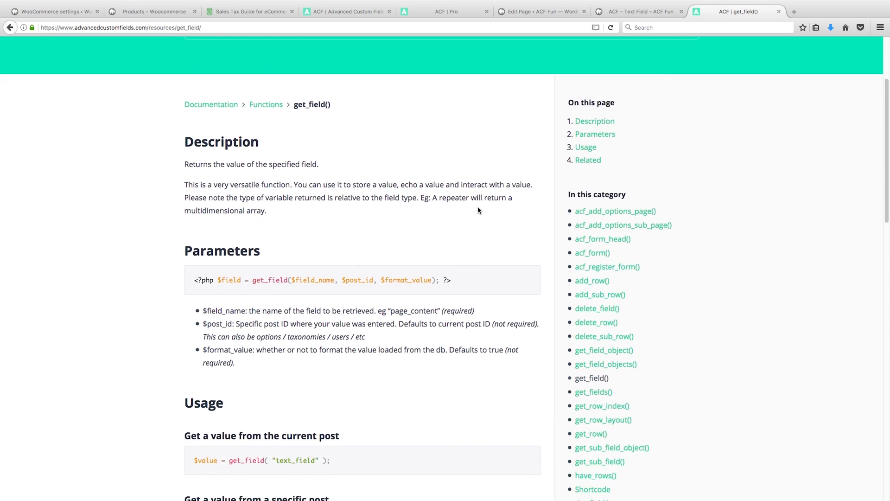
scroll("down", 3)
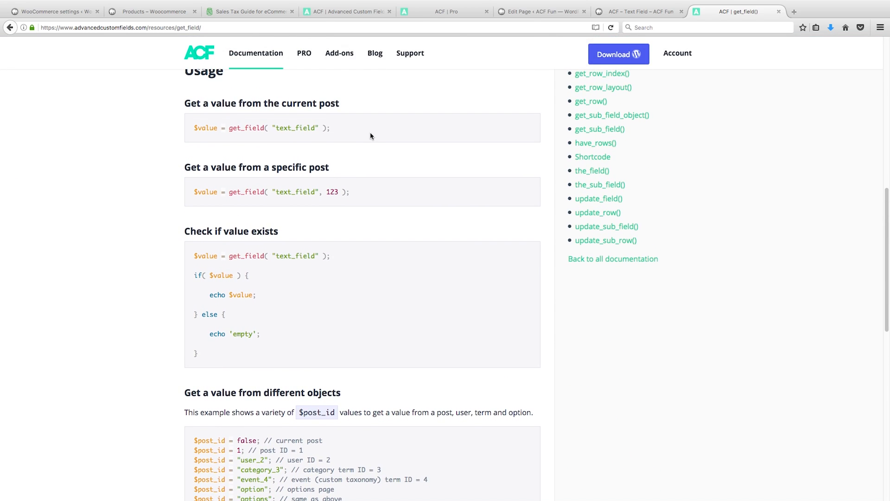
scroll("down", 3)
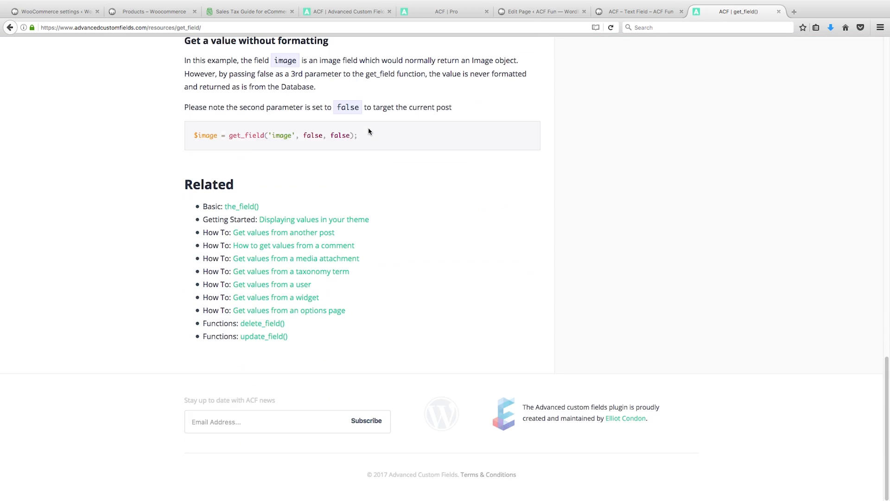
scroll("up", 3)
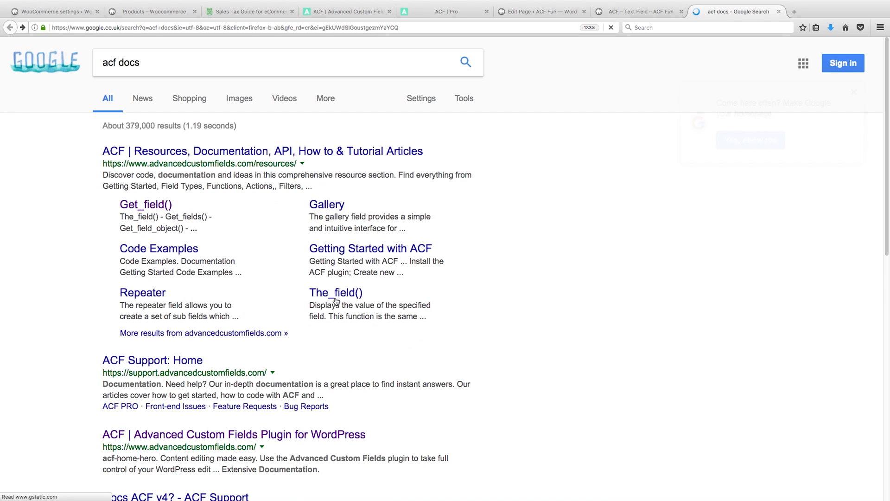
left_click(337, 293)
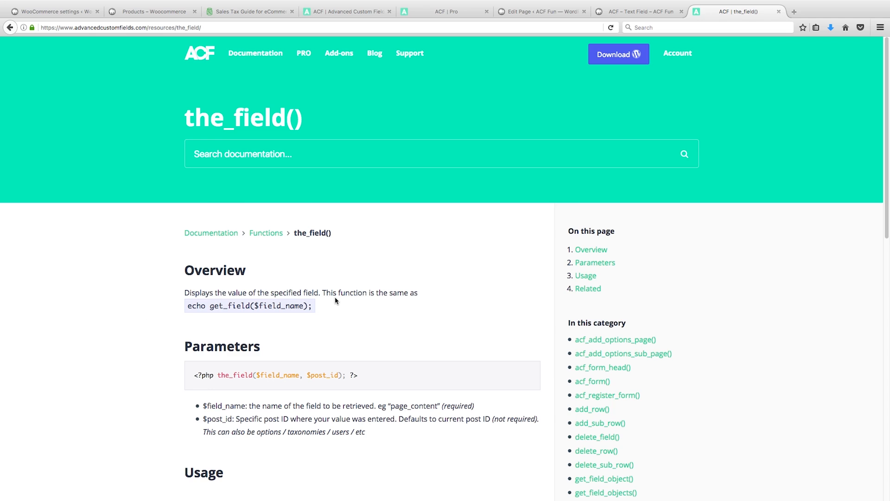
scroll("down", 3)
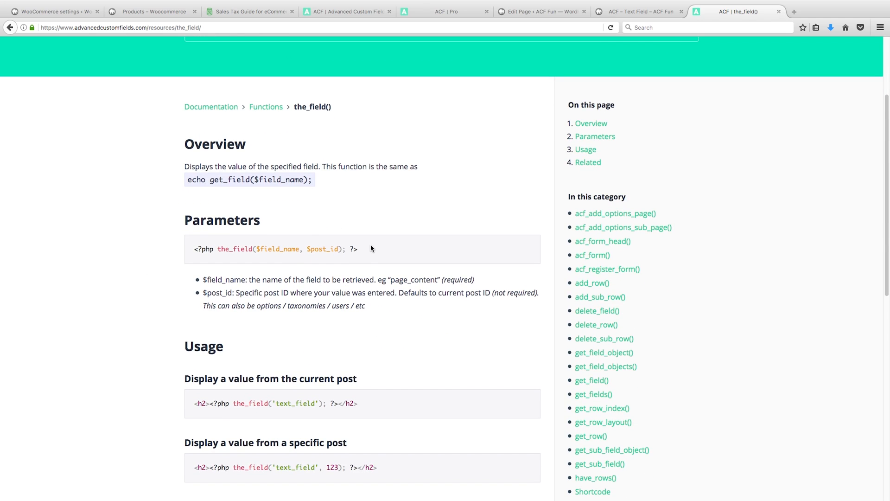
scroll("down", 3)
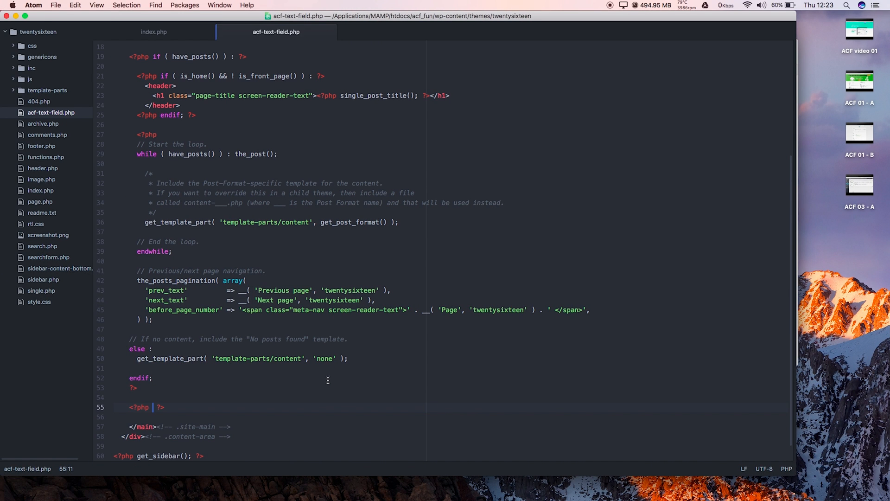
Step: Add a paragraph calling the_field('text_field') to the template
type("2><?php the_field('text_field'); ?></h2>")
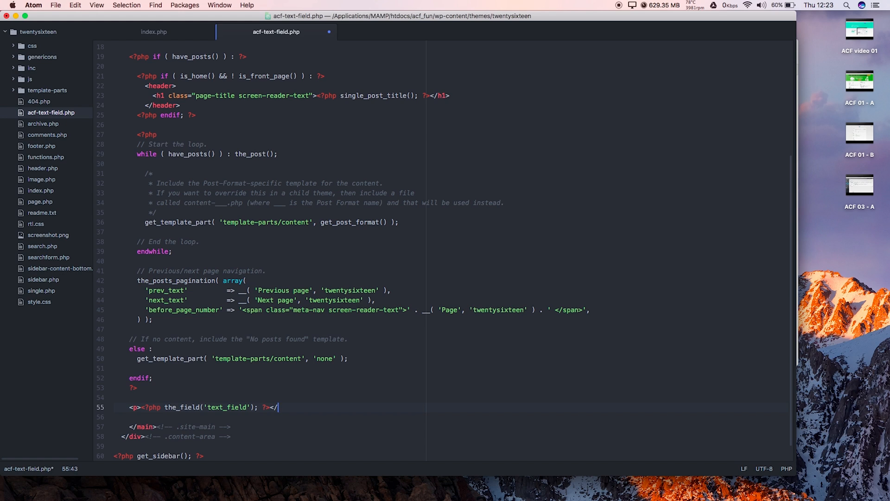
type("p")
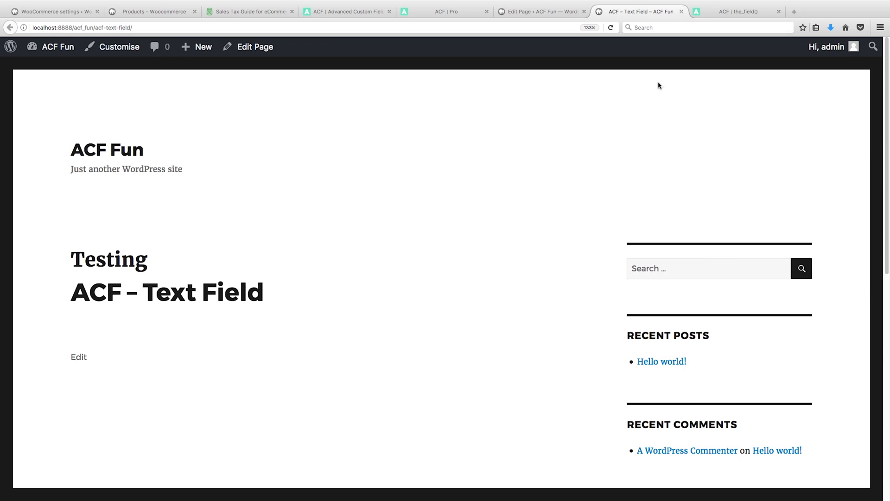
Step: Open the ACF - Txt Fields group under Custom Fields and select the field name text-field
left_click(448, 11)
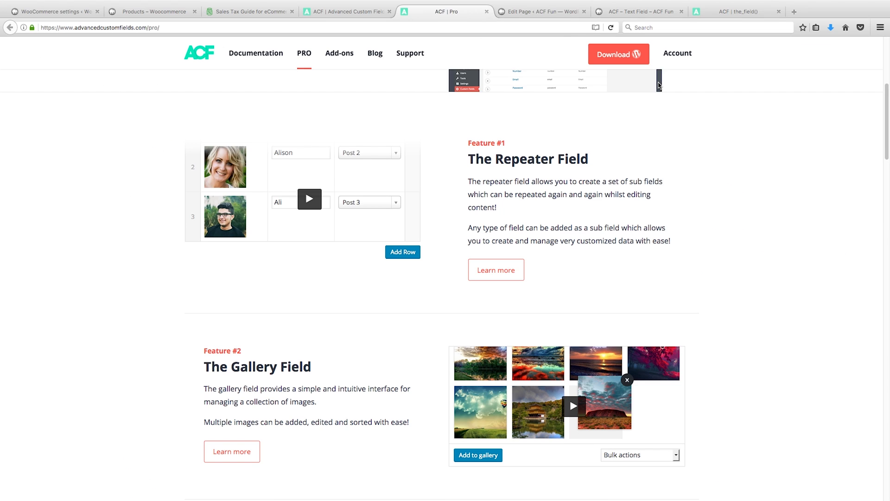
left_click(543, 10)
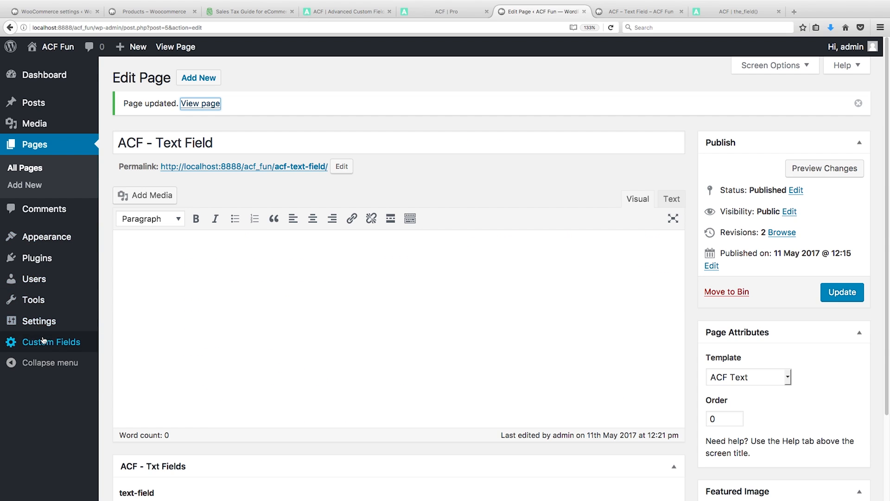
left_click(55, 341)
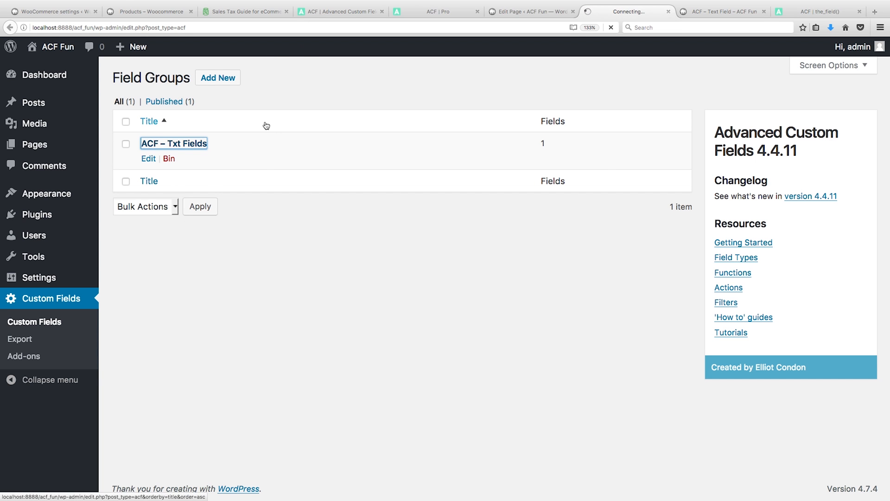
left_click(173, 143)
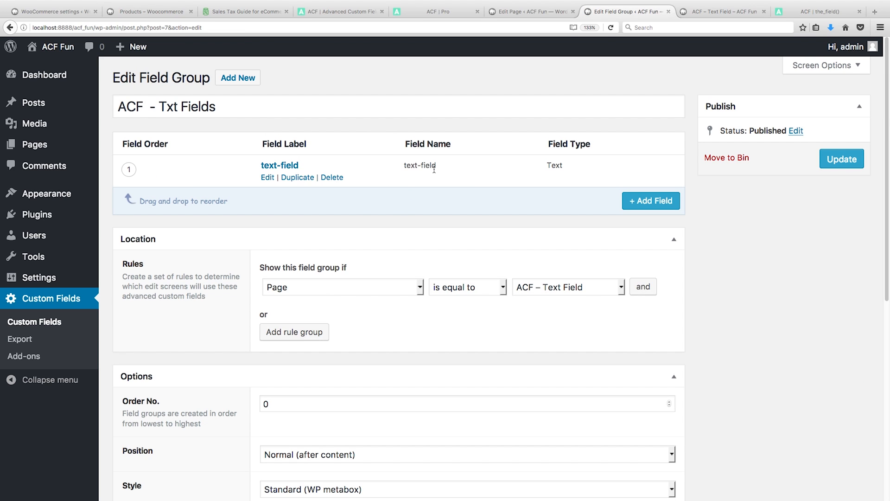
double_click(427, 165)
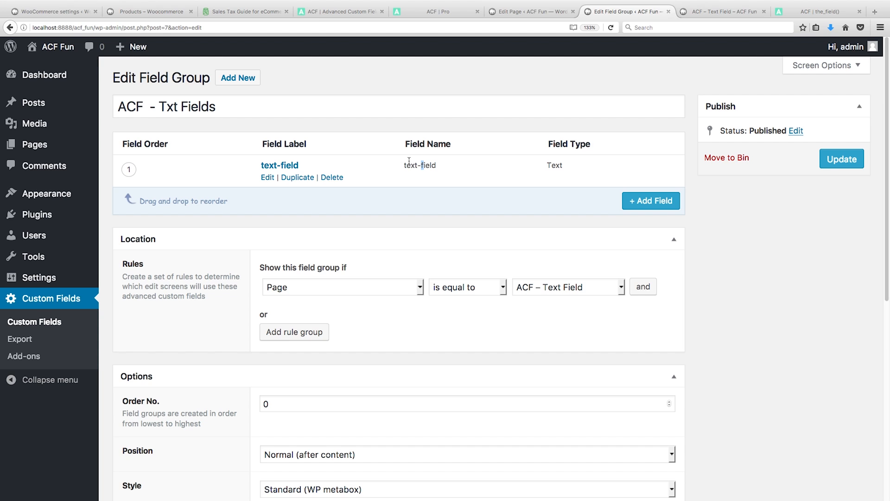
double_click(419, 165)
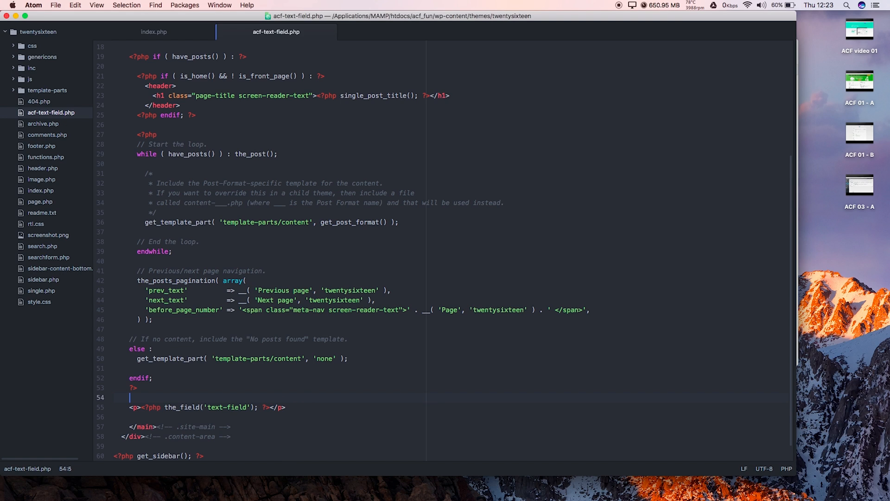
Step: Add an <h2> heading 'Below is our text field. :)' above the field paragraph in the template
type("<h2></h")
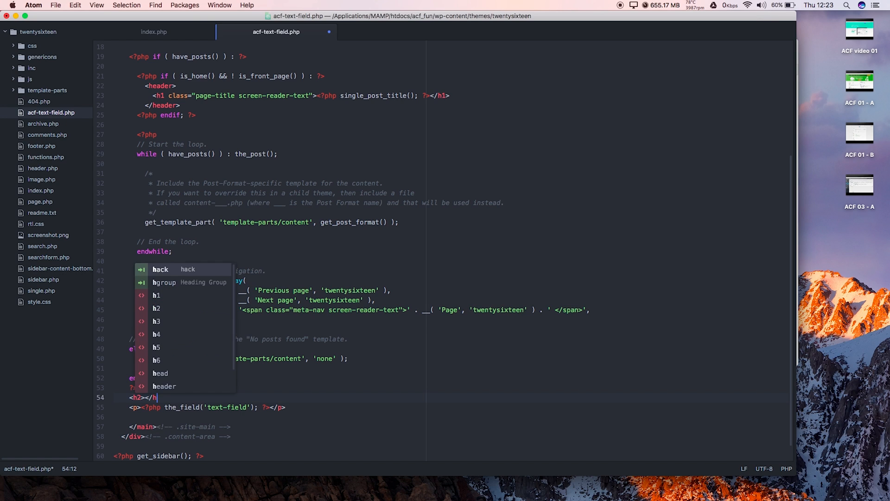
type("Below i")
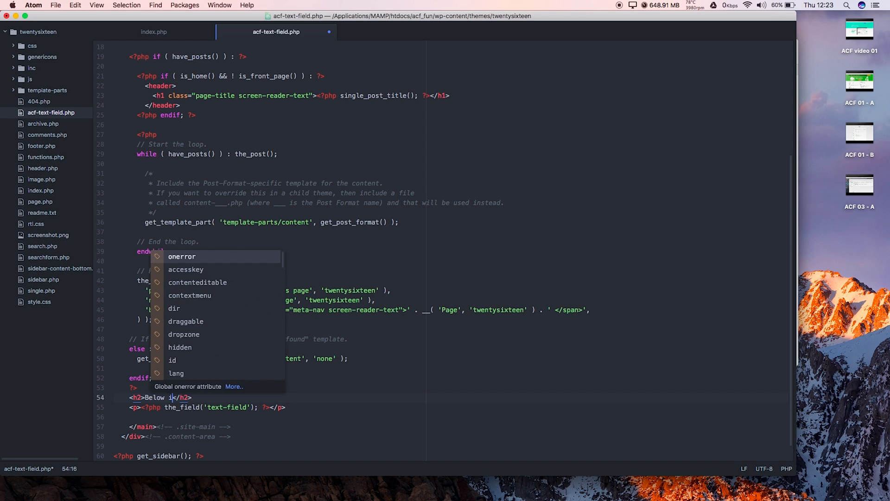
type("s out text")
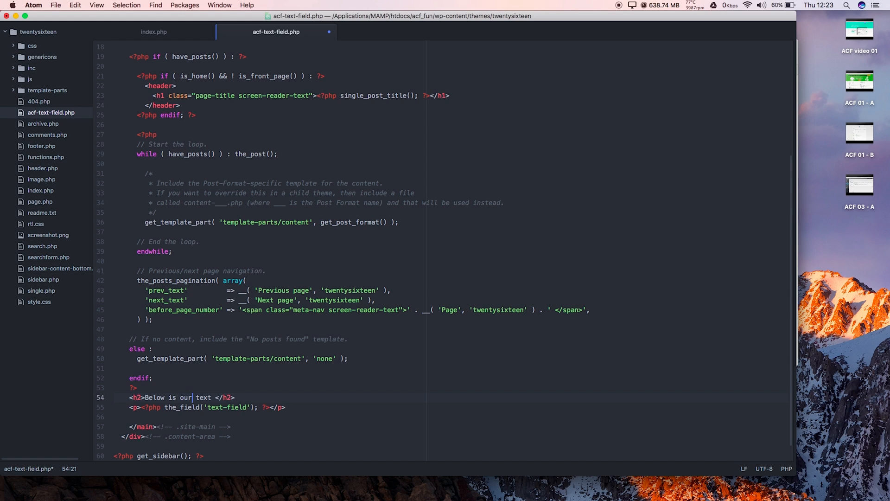
type("fi")
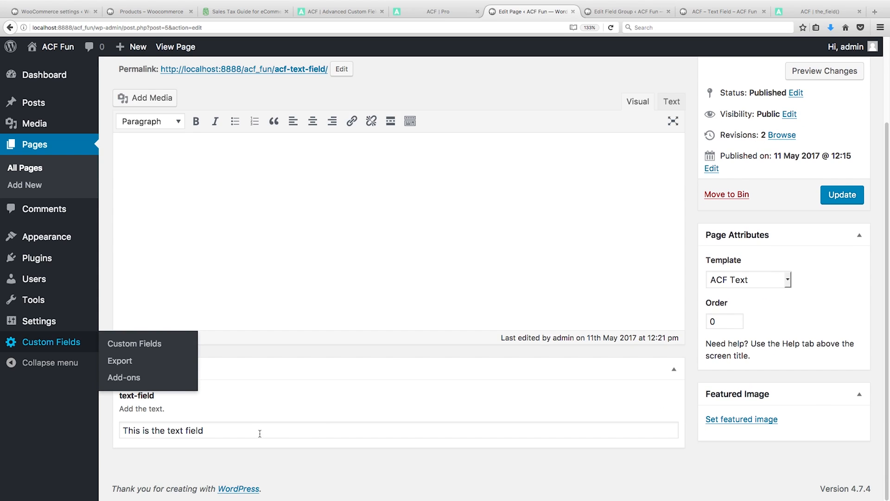
Step: Check that the live ACF – Text Field page shows the heading above 'This is the text field'
left_click(259, 430)
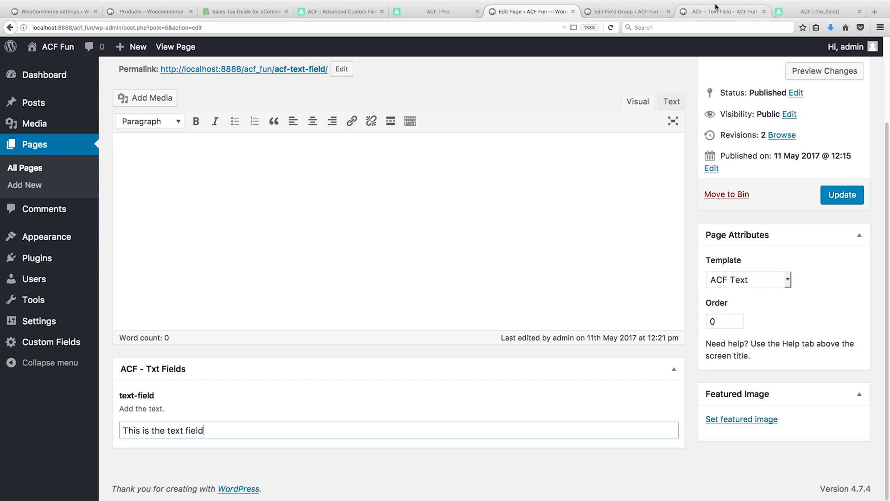
left_click(721, 12)
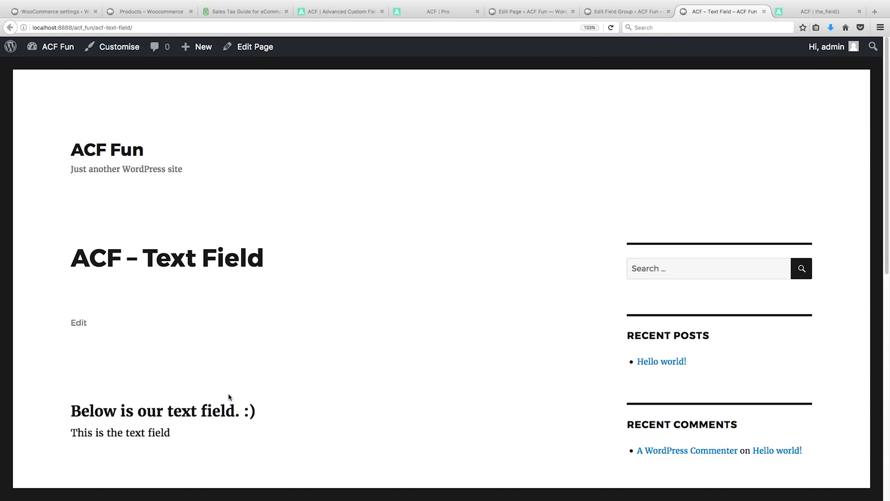
scroll("down", 3)
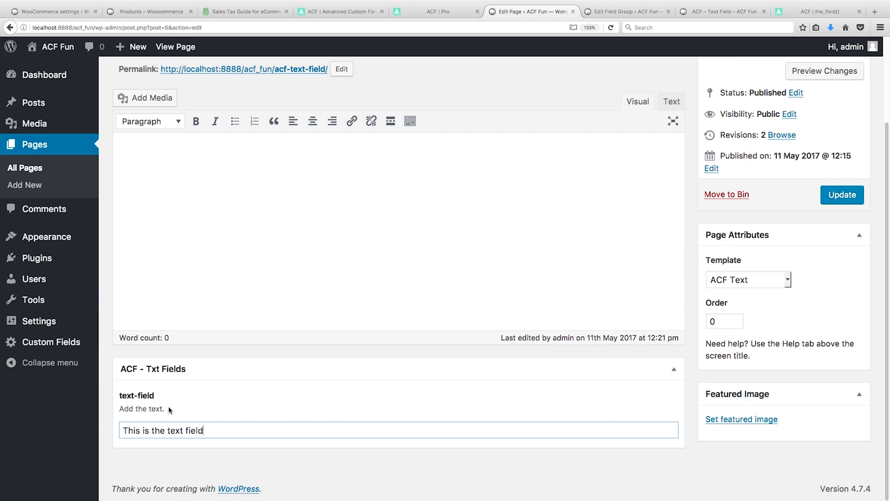
left_click(439, 11)
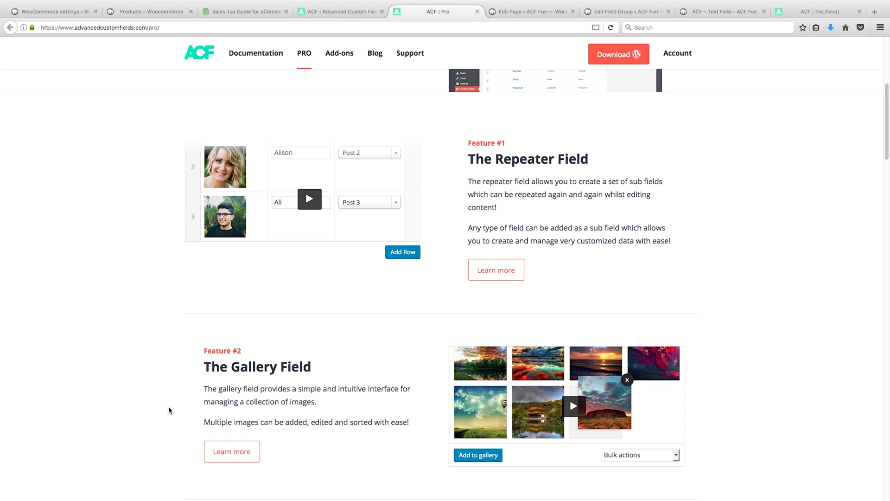
Step: Search for 'benjamin thedev' in a new tab and enlarge an image result
left_click(875, 9)
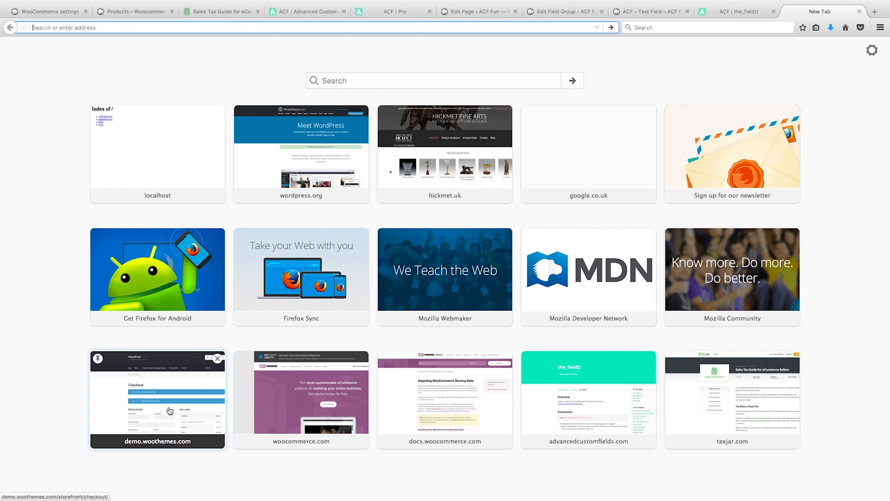
type("benjamin")
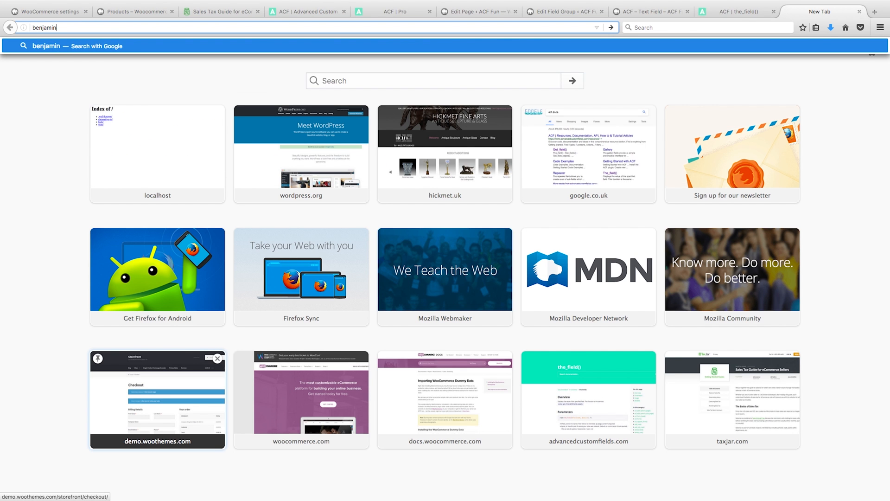
type("thedev&ie=utf-8&oe=utf-8&client=firefox-b-ab&gfe_rd=cr&ei=G0oUWaLBFY-BtgfZpoHYDQ")
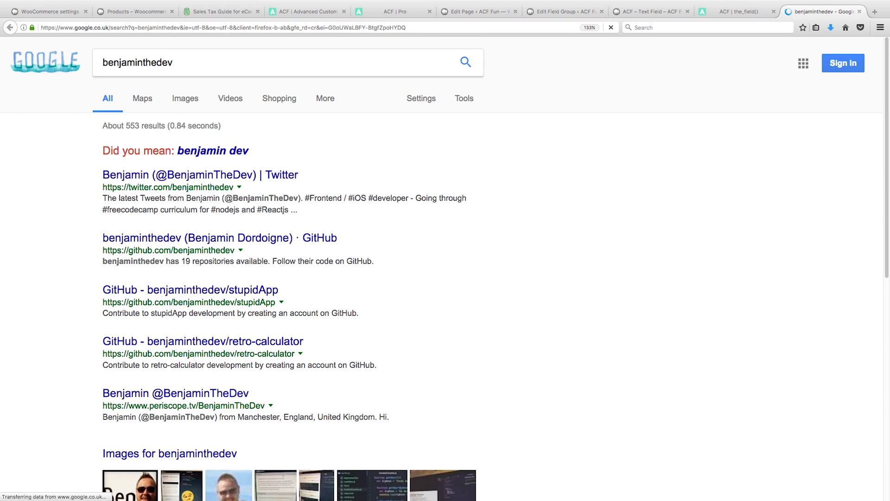
scroll("down", 3)
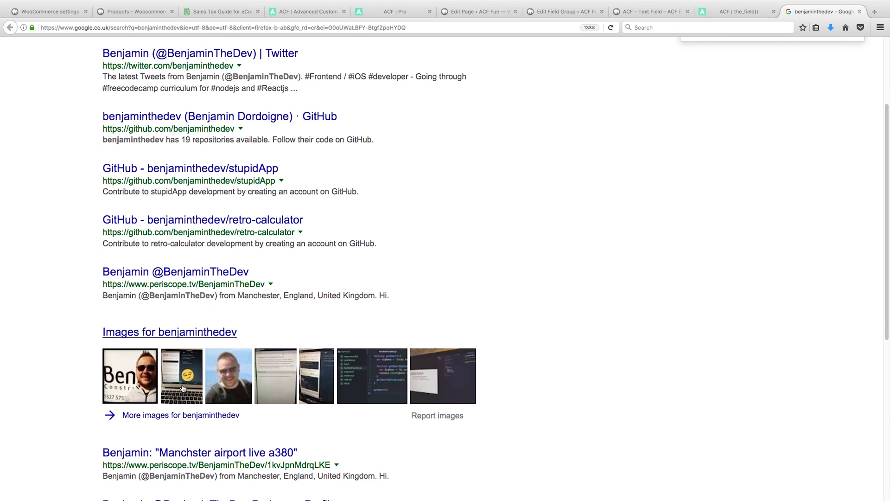
left_click(184, 386)
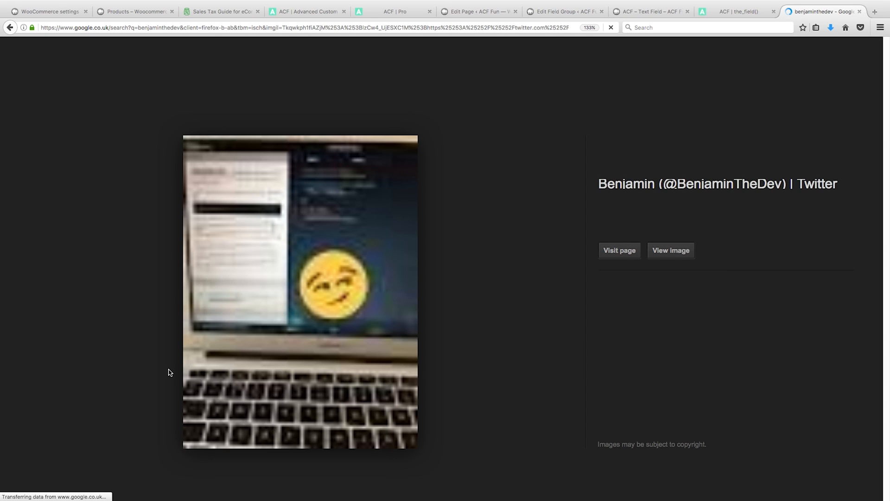
mouse_move(10, 24)
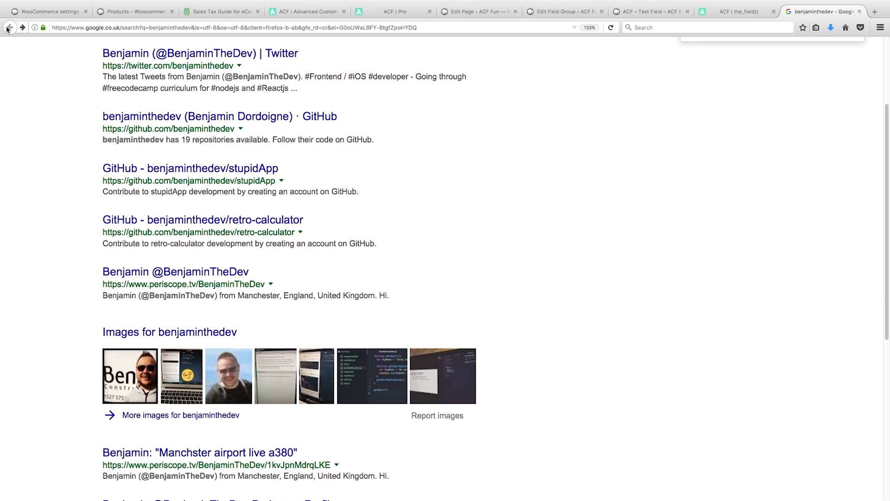
Step: Open the presenter's Twitter profile from the search results, then return to Atom
scroll("up", 3)
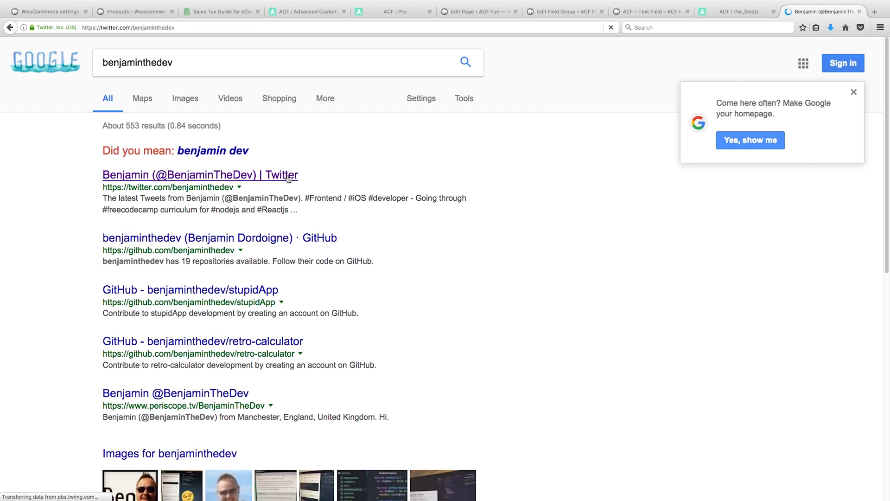
left_click(200, 174)
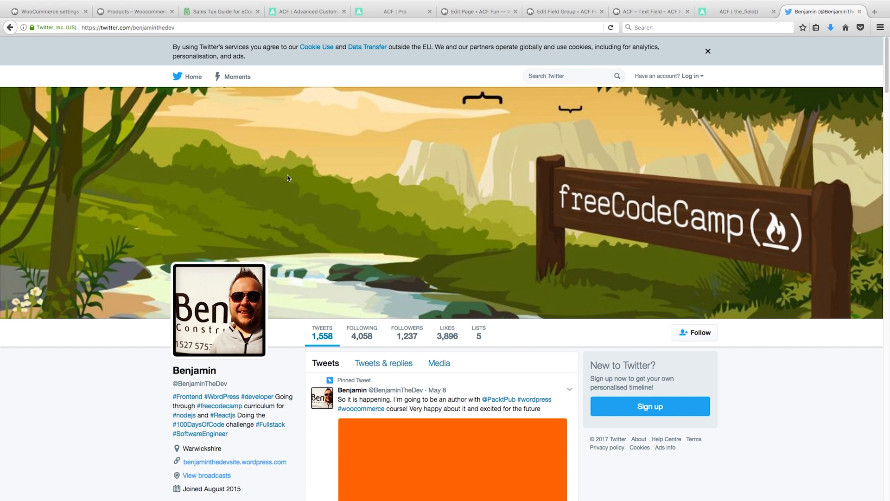
scroll("down", 3)
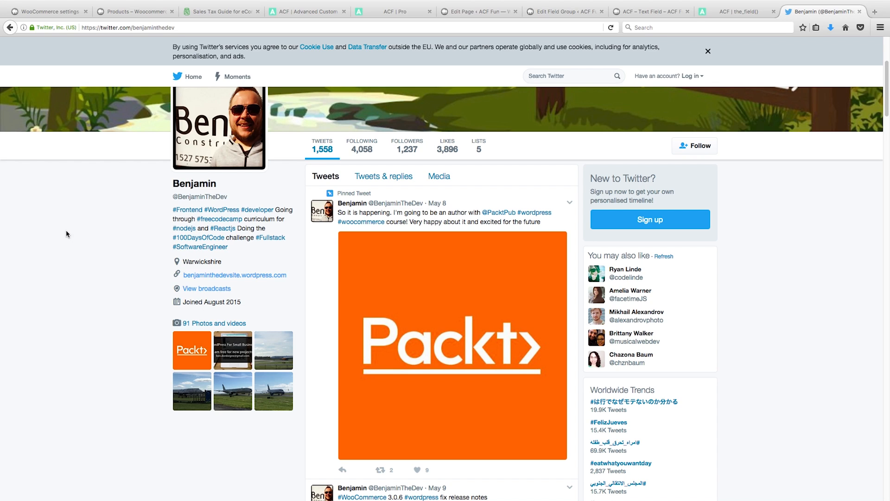
key("Cmd+Tab")
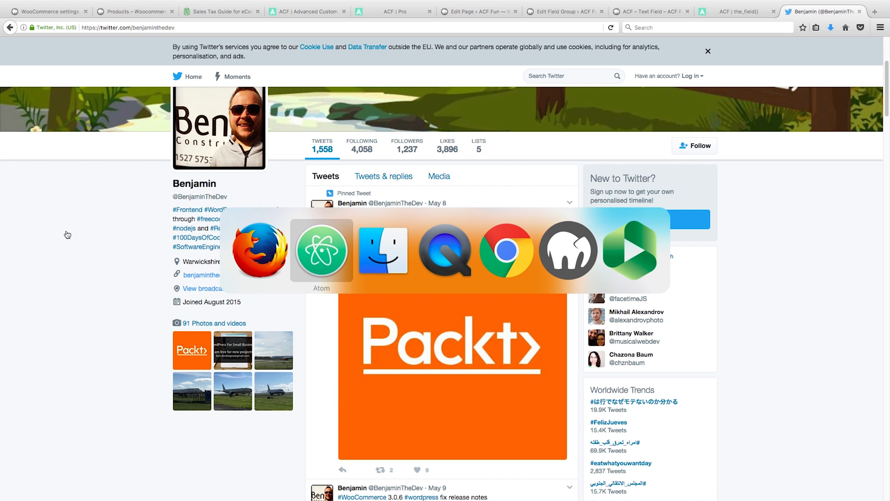